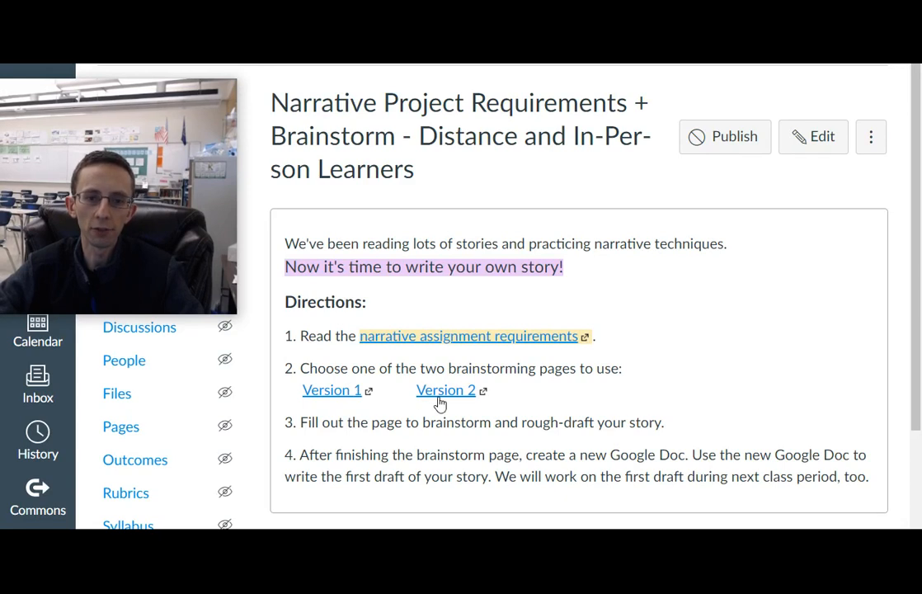
- Follow the Version 2 brainstorming link on the Canvas narrative project page
click(444, 390)
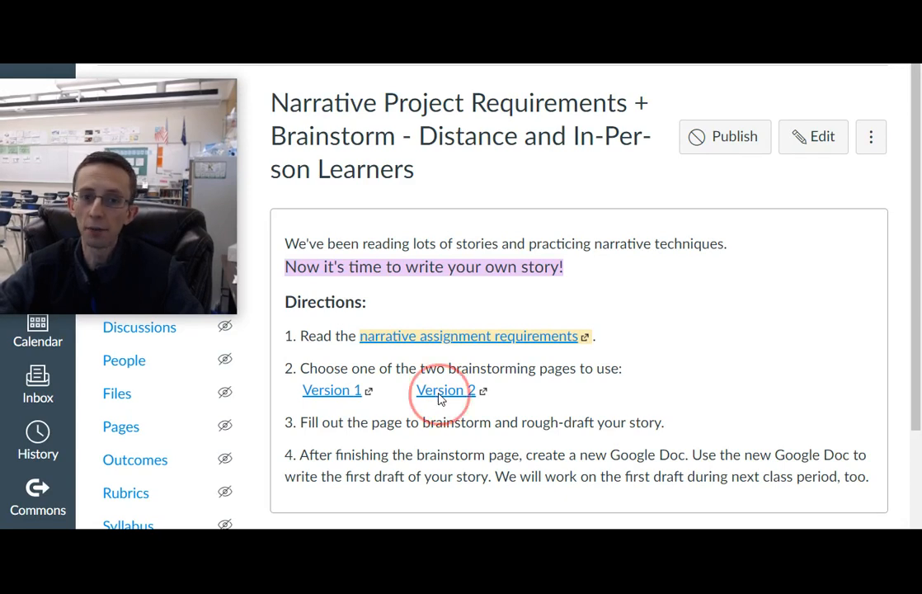
click(444, 390)
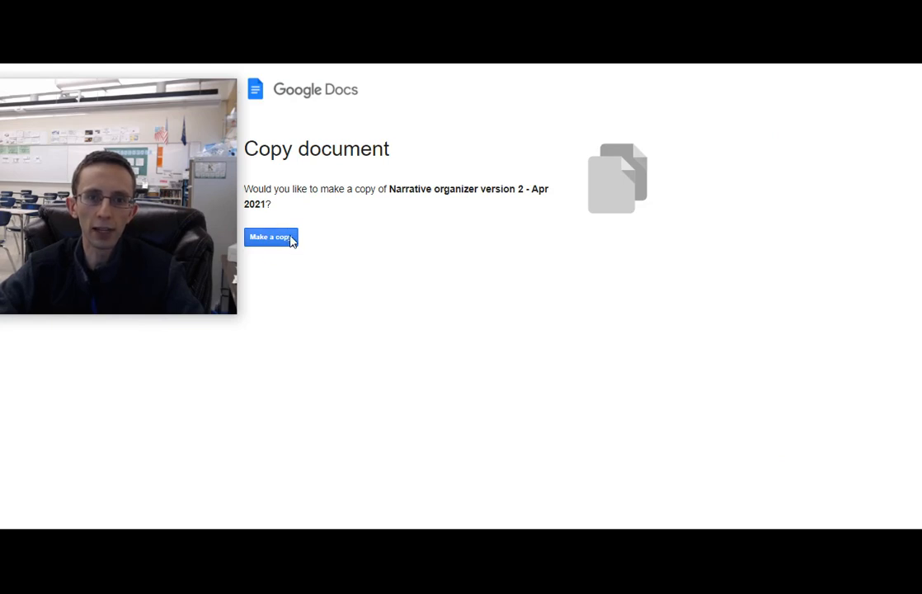
mouse_move(713, 221)
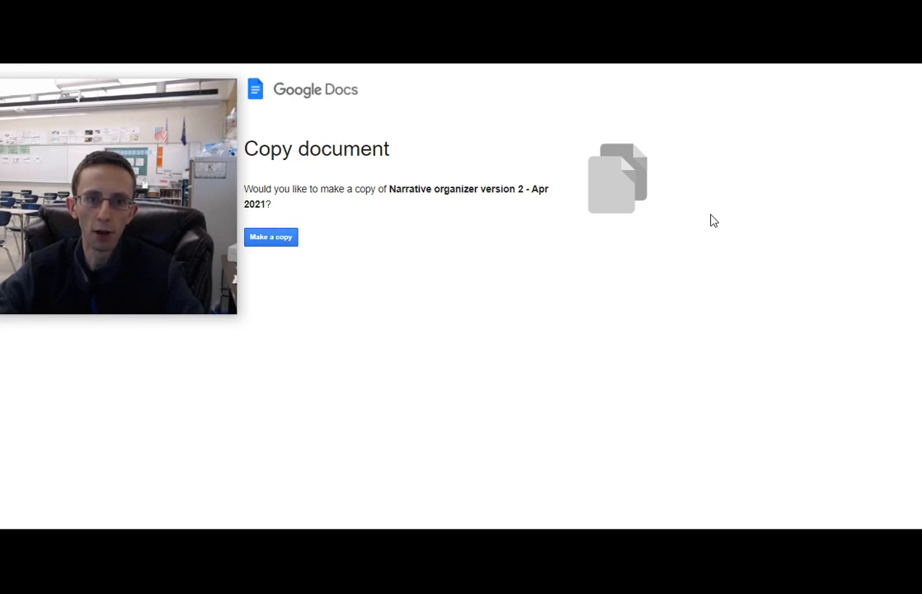
- Make a personal copy of the Narrative organizer version 2 document
click(271, 237)
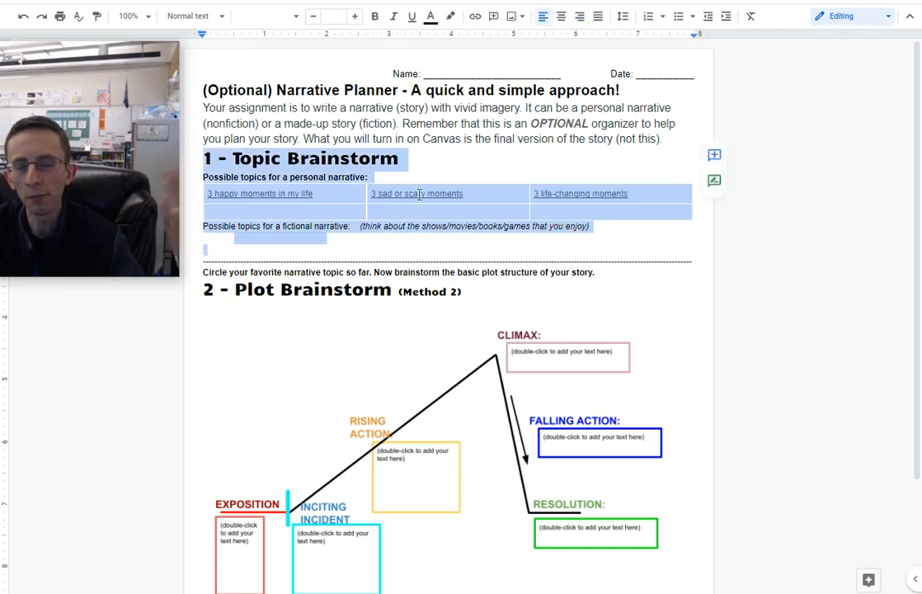
- Enlarge the font and list 'Nephew was born, graduated from college, went to Disneyland' as happy moments
click(229, 212)
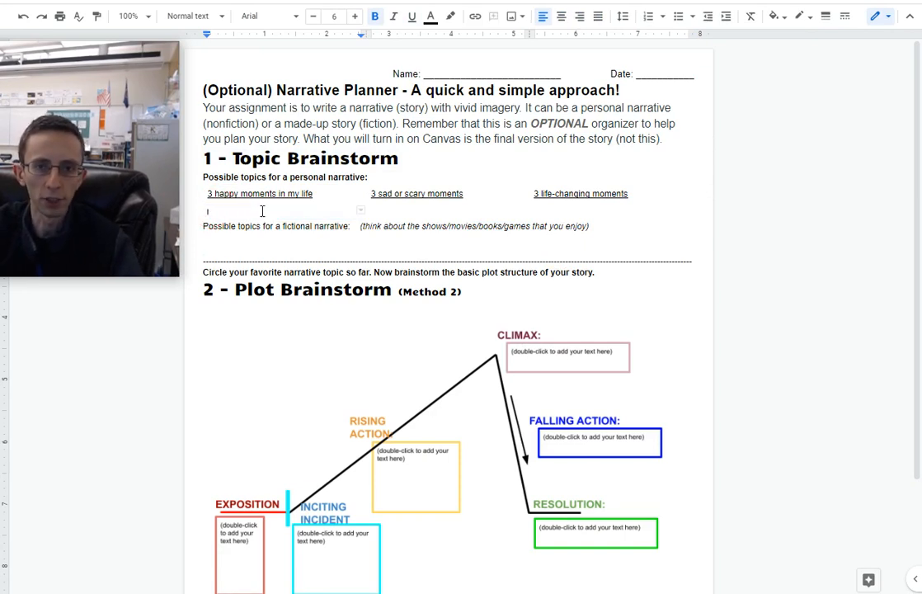
click(355, 15)
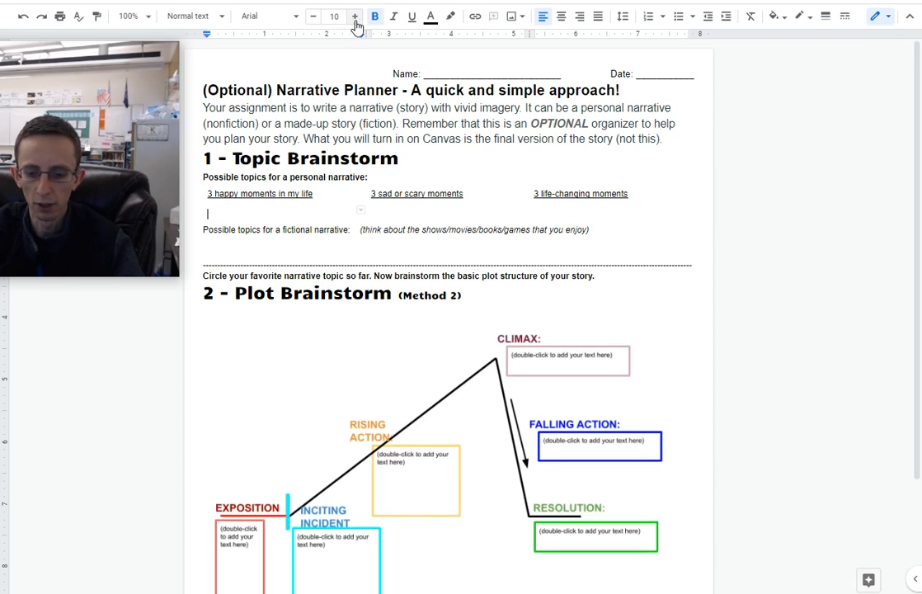
text(Np)
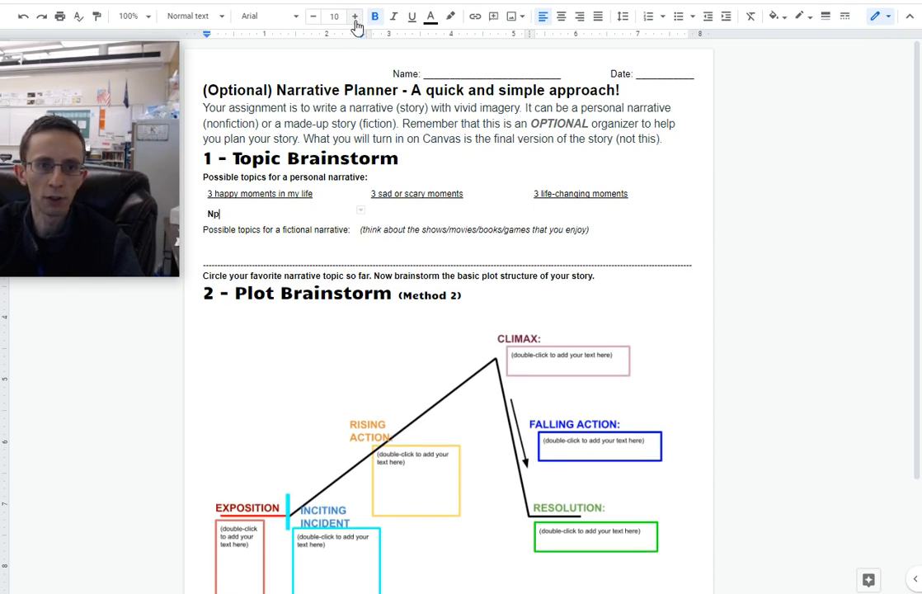
text(ephew was born, graduated from college,)
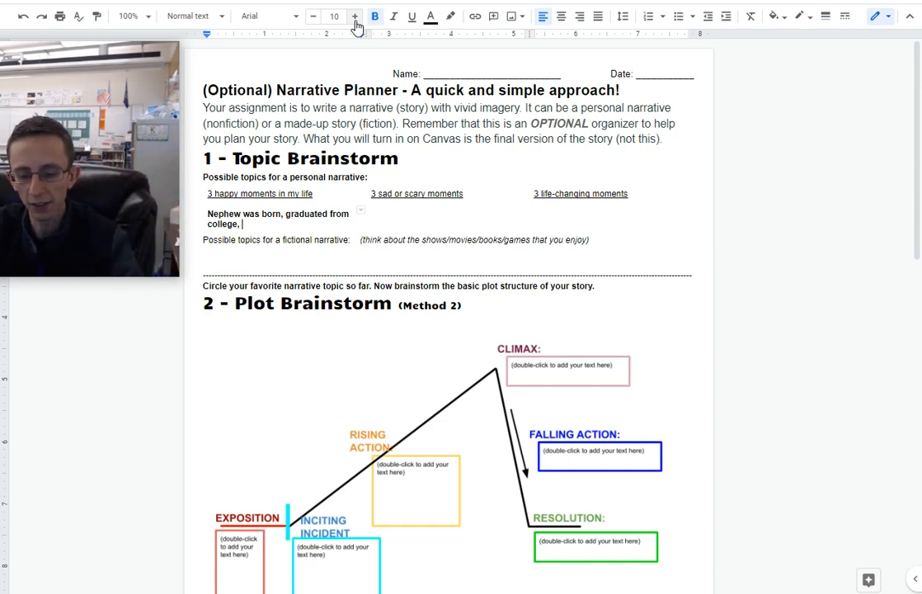
text(went)
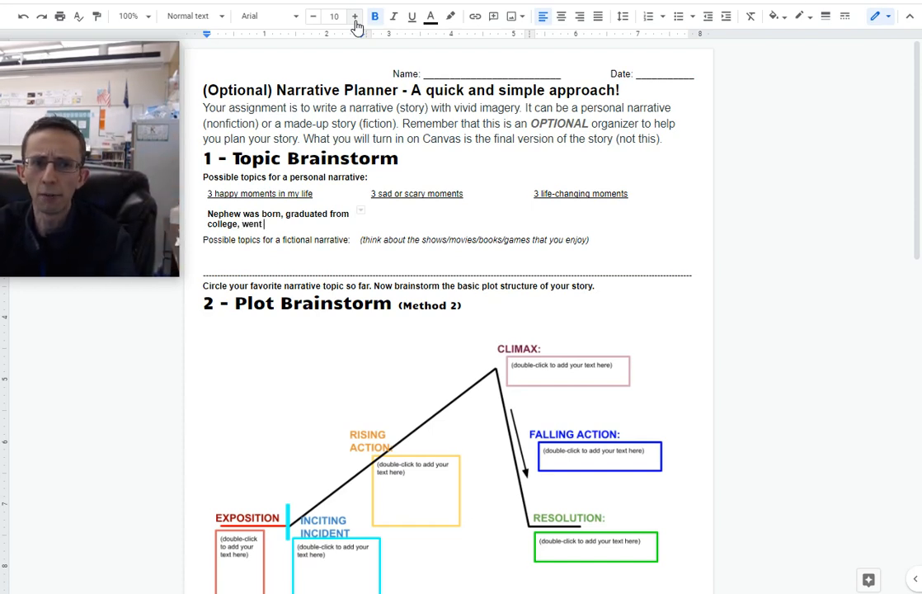
text(to Disne)
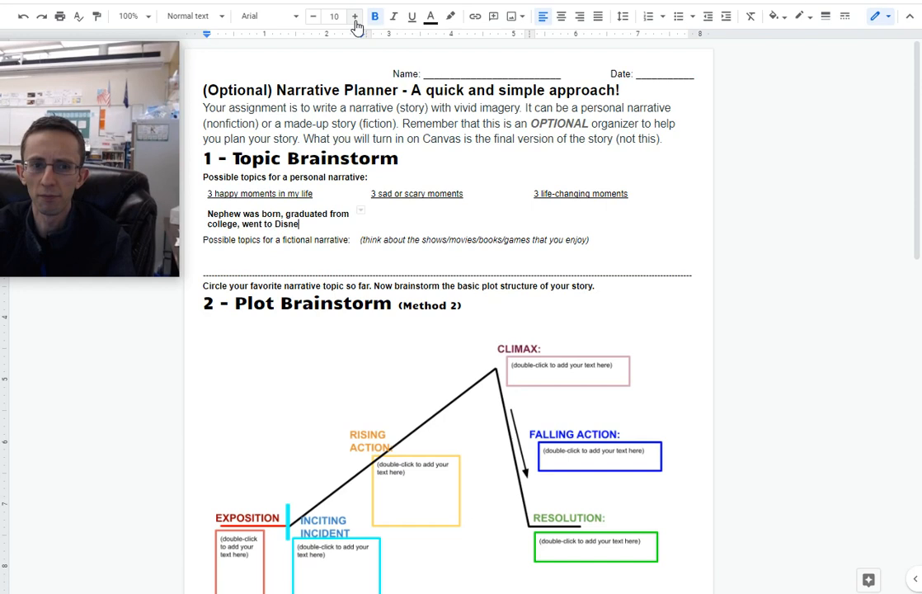
text(yland)
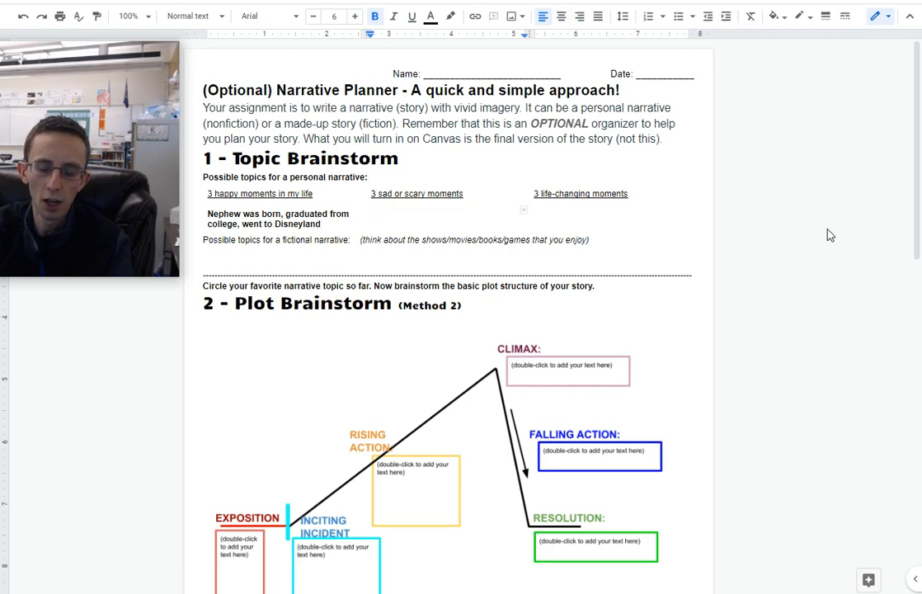
- Enter 'Got lost at San Diego Zoo, drunk guy tried to attack me, ran into a skunk' in larger text
text(Got lost)
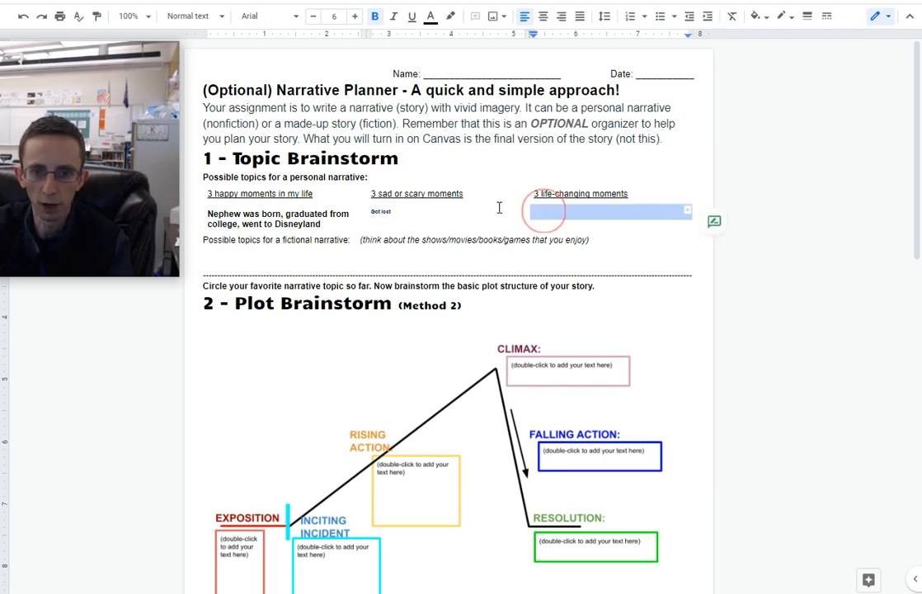
click(334, 16)
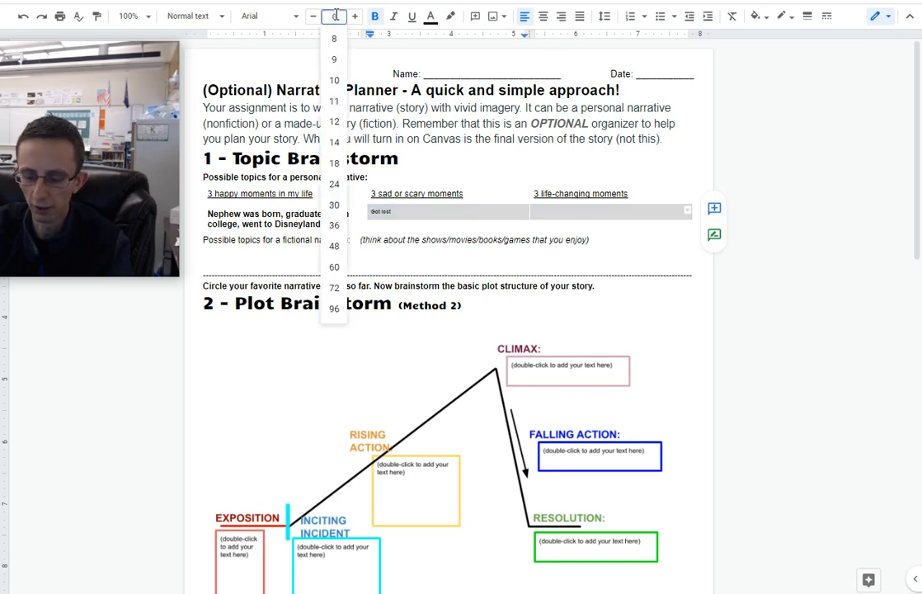
click(334, 16)
text( a)
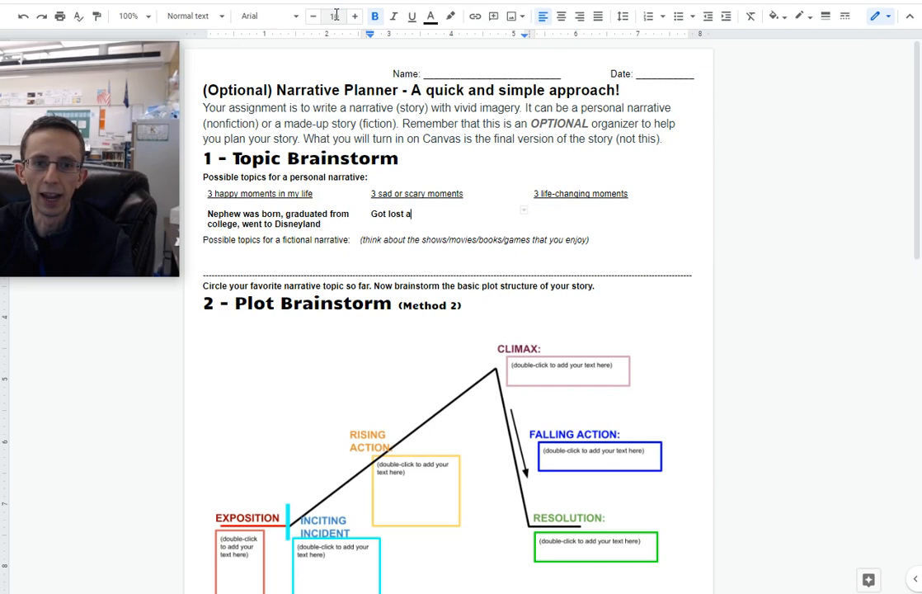
text(t San Di)
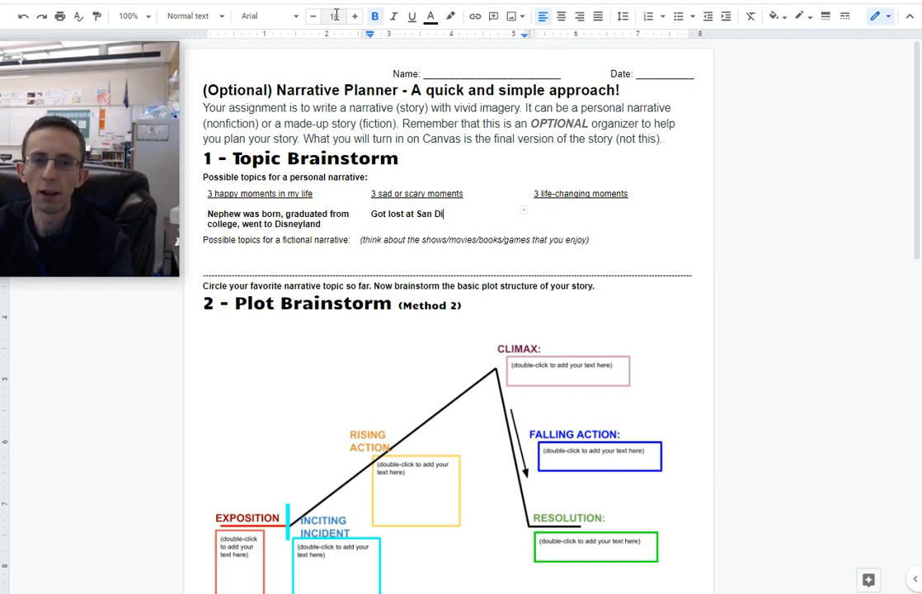
text(ego Zoo,)
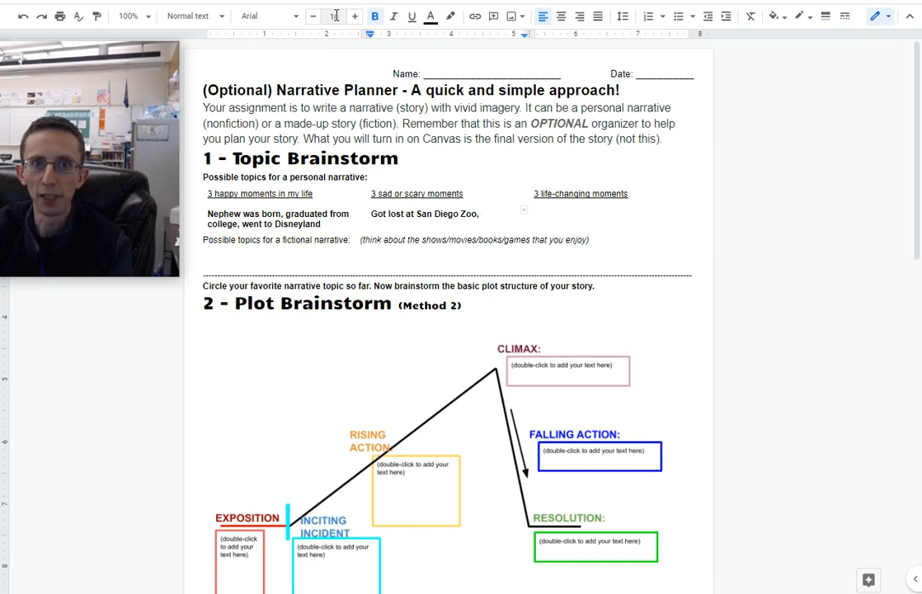
text(dru)
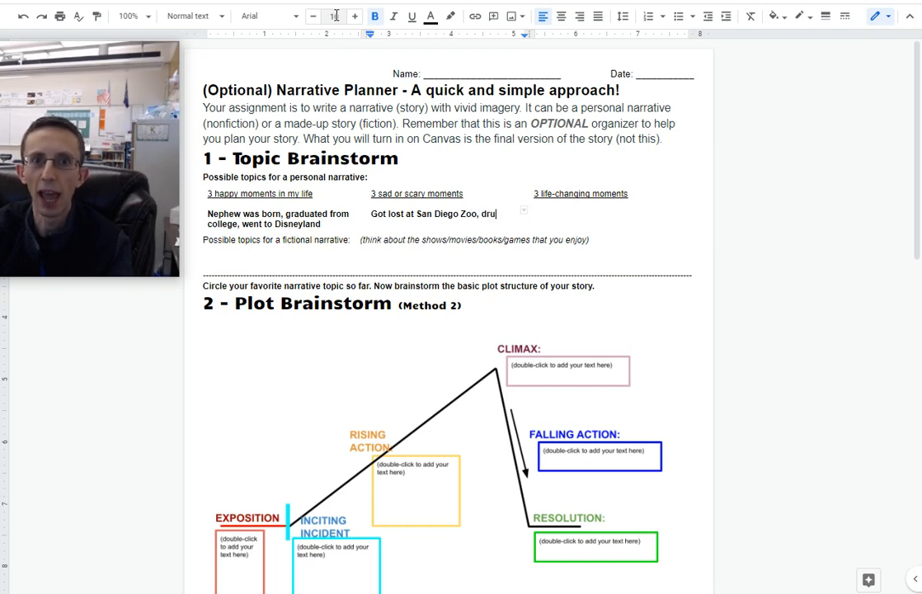
text(nk guy tried to)
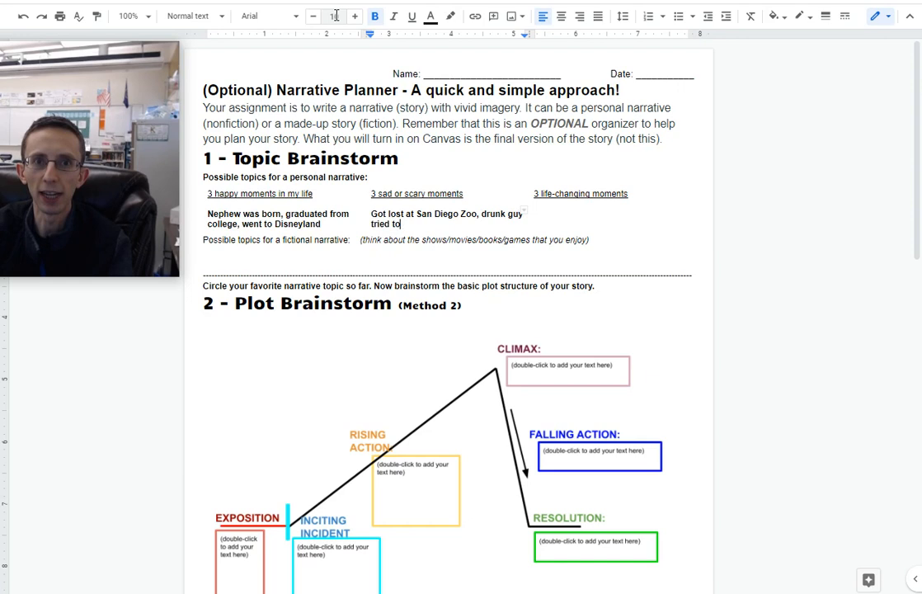
text(attack me)
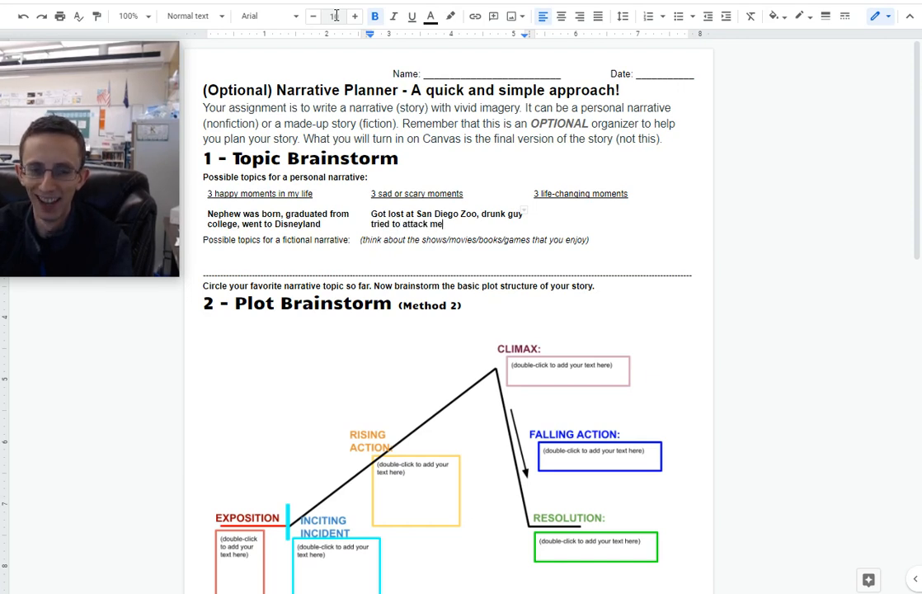
text(,)
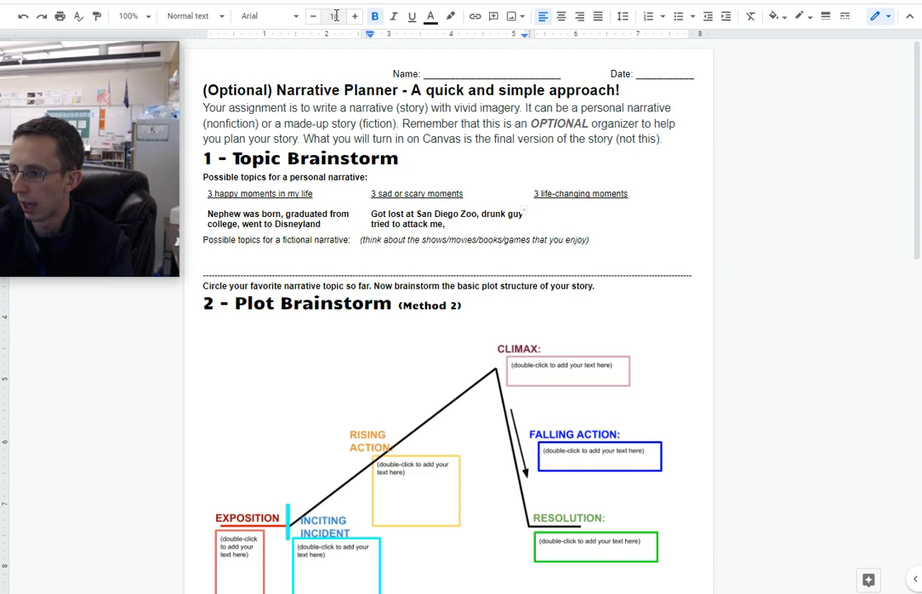
text(ran into a s)
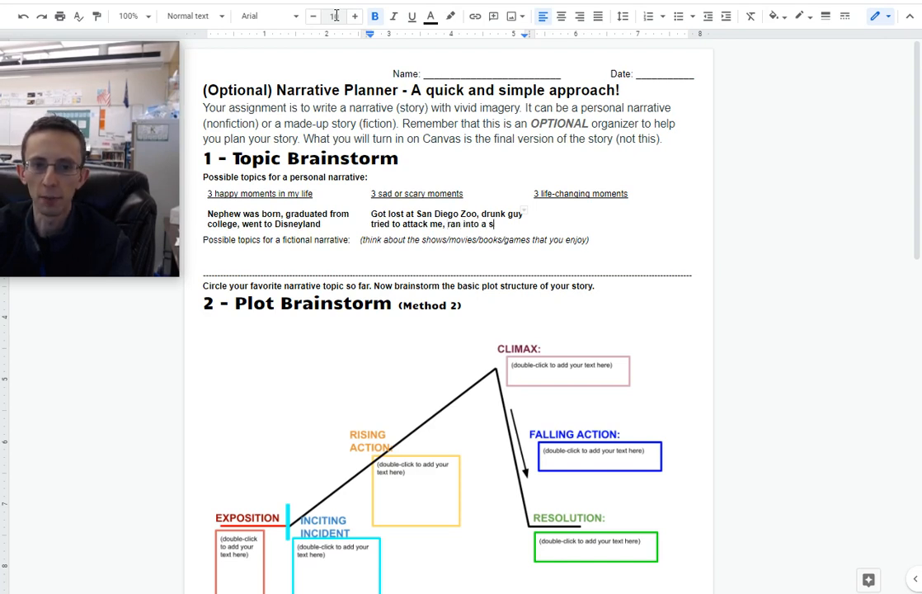
text(kunk)
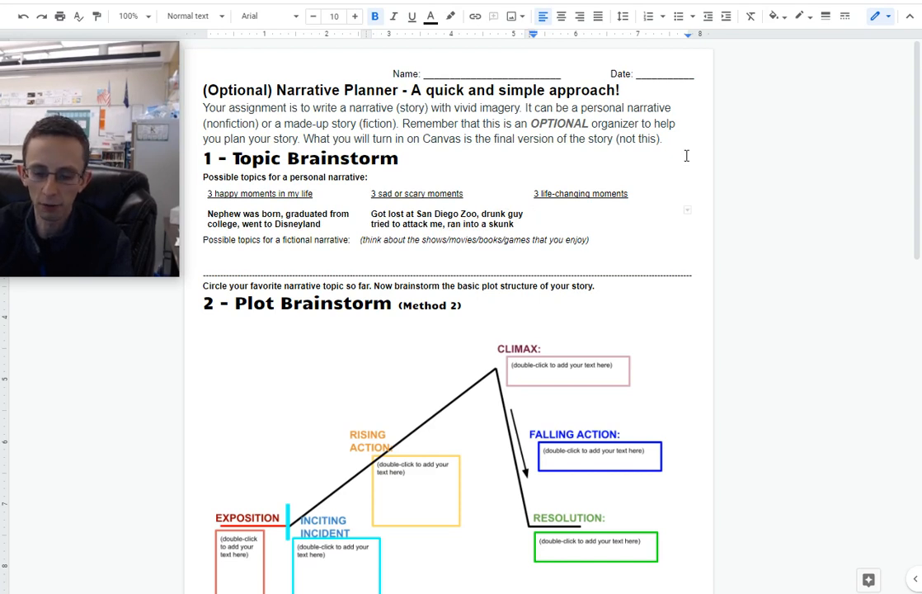
- List 'missionary, being a teacher, day in 6th grade that I made bffs' as life-changing moments
text(missionary , being a teacher,)
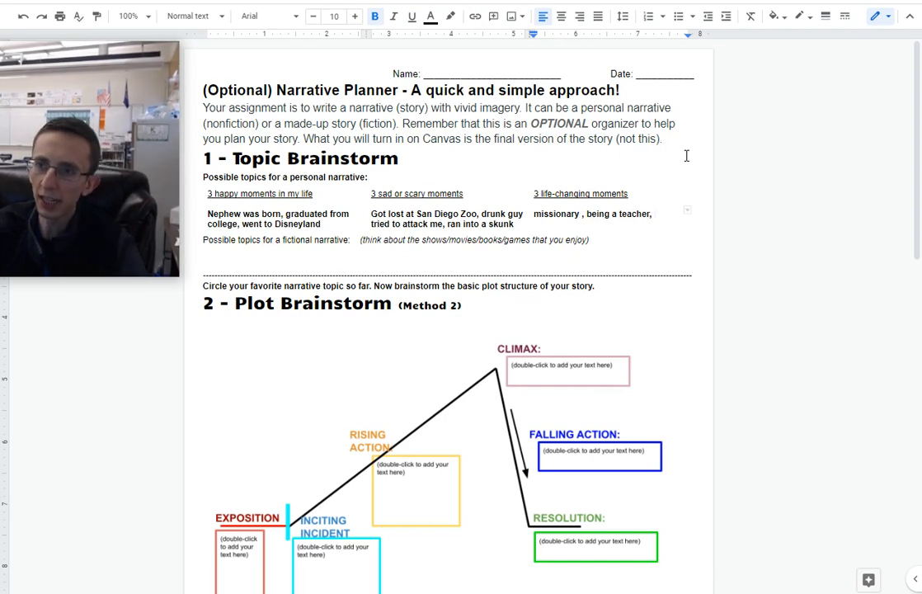
text(day in)
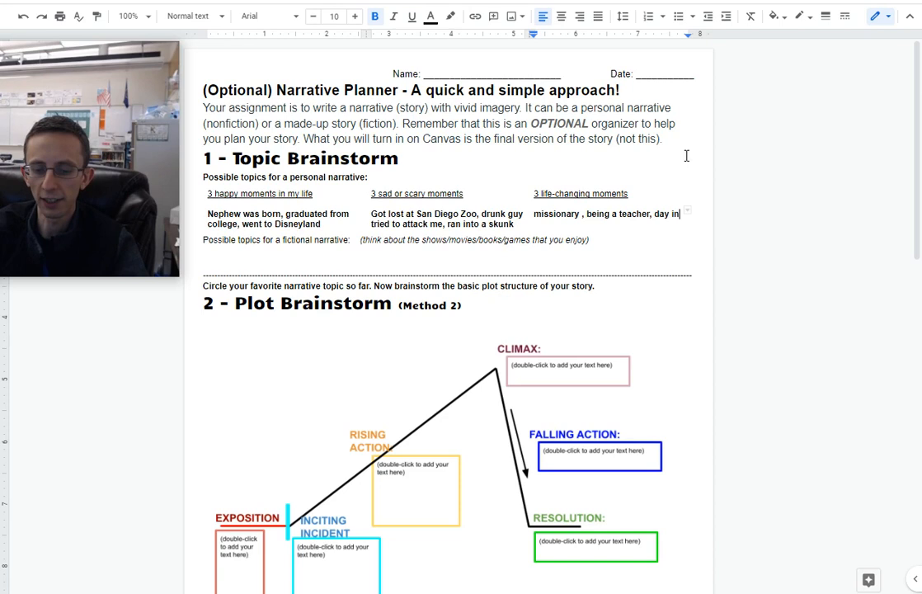
text(6th grade t)
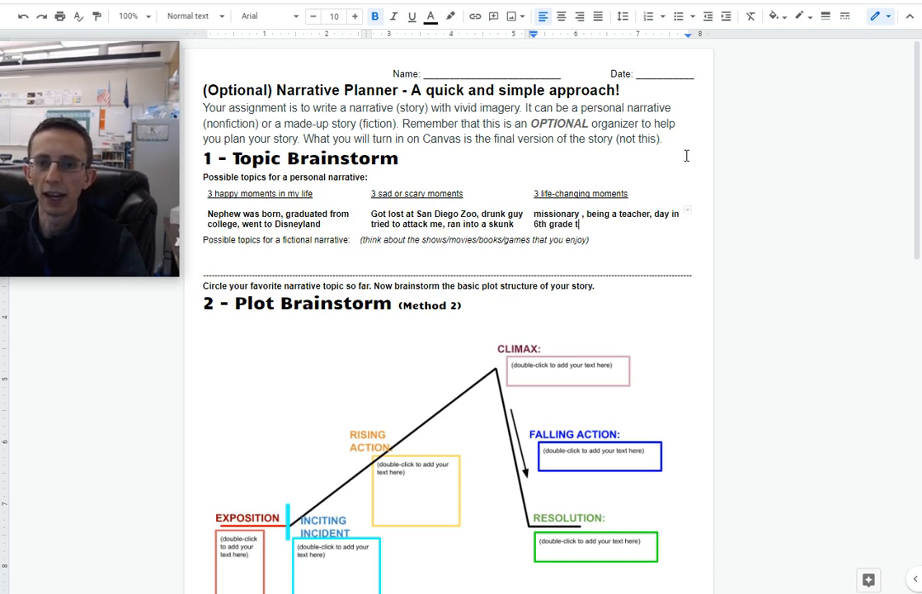
text(hat I made)
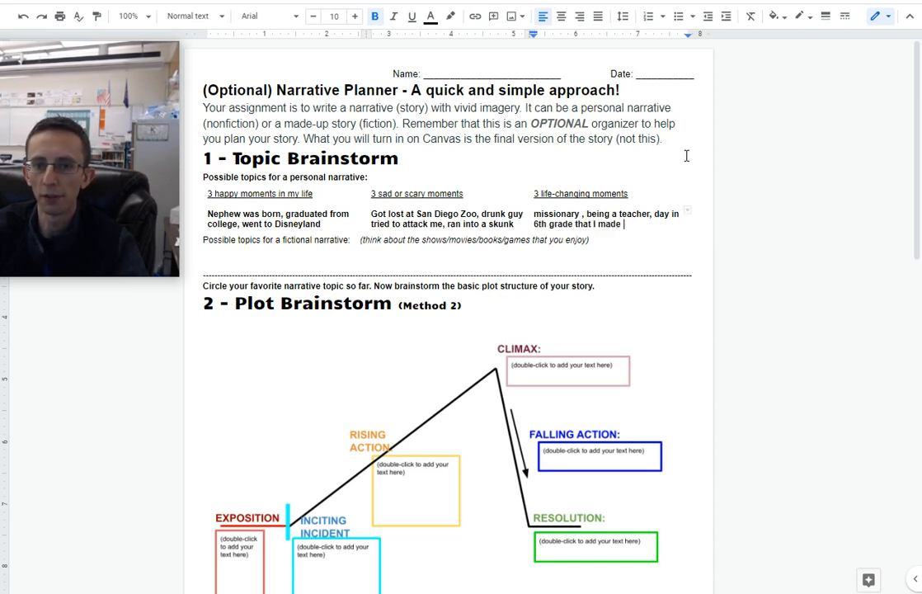
text(bffs)
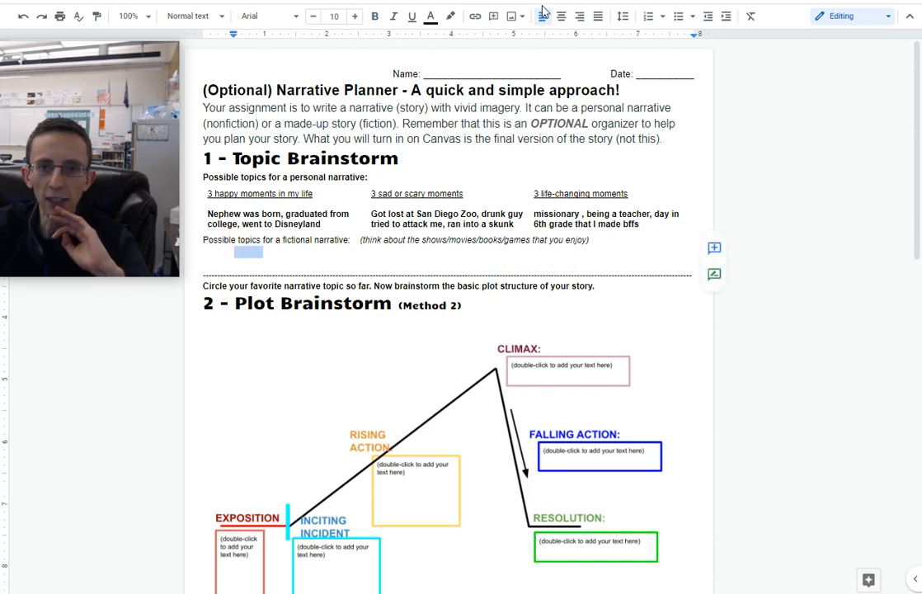
- Add fictional topics 'Monsters, being able to fly, Portal' and highlight the drunk guy event yellow
click(245, 251)
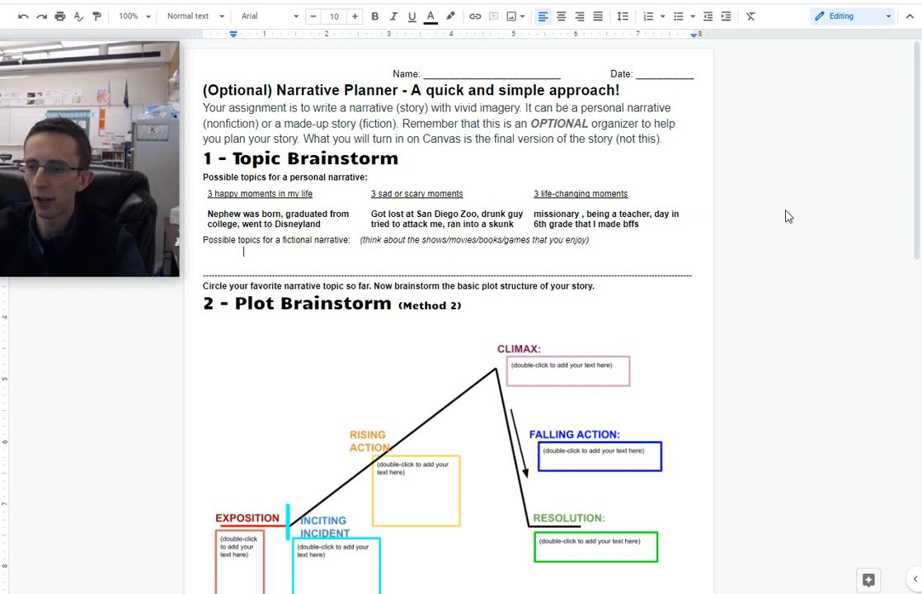
text(Monsters,)
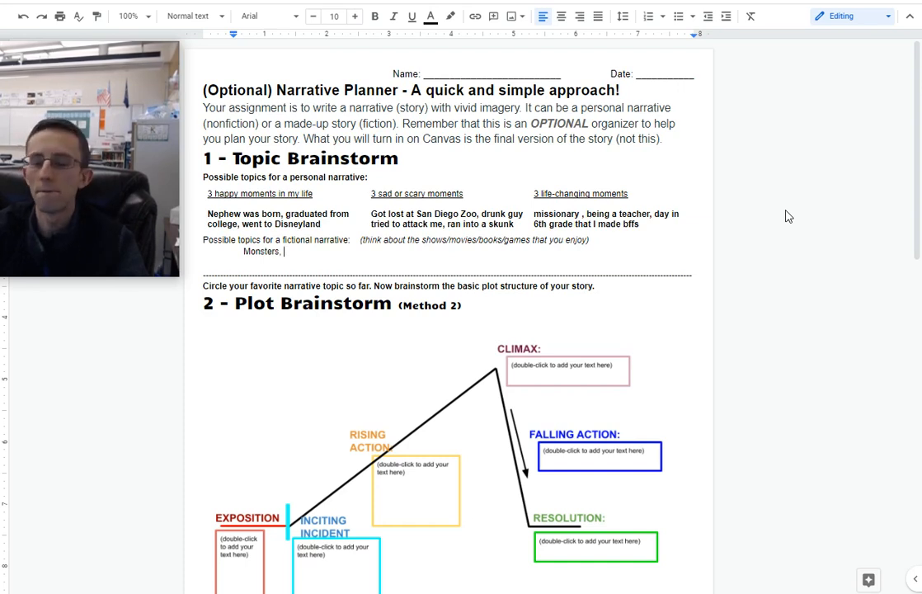
text(being)
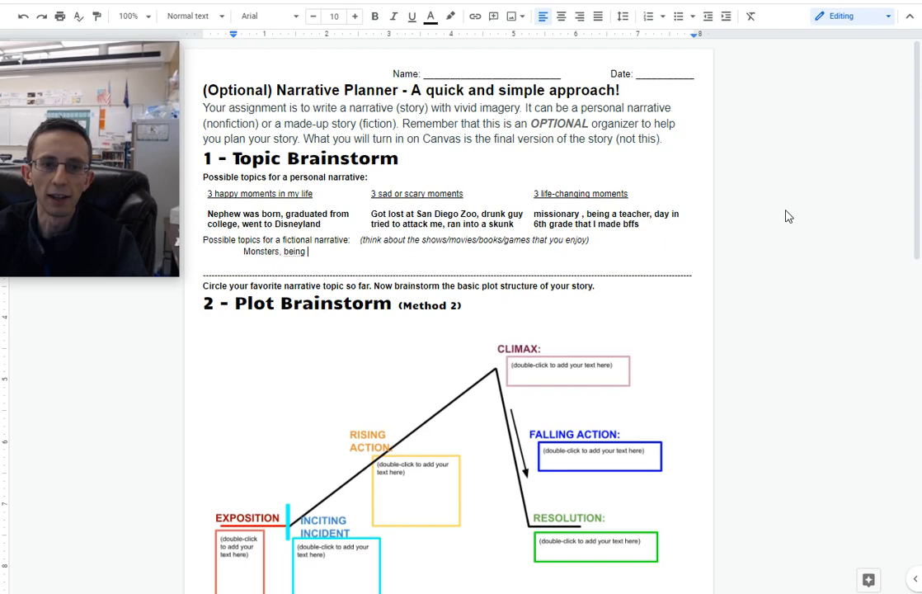
text(able to fly,)
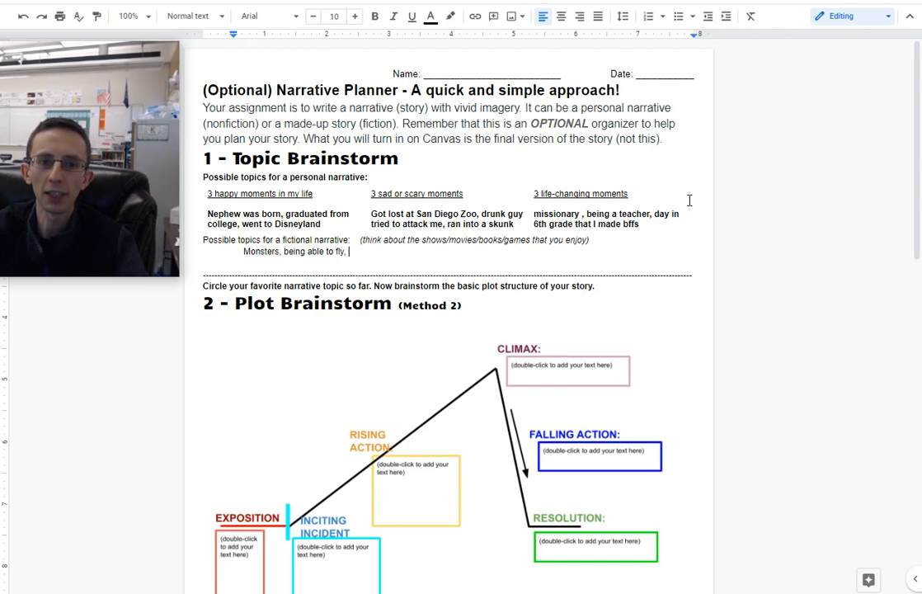
text(Portal)
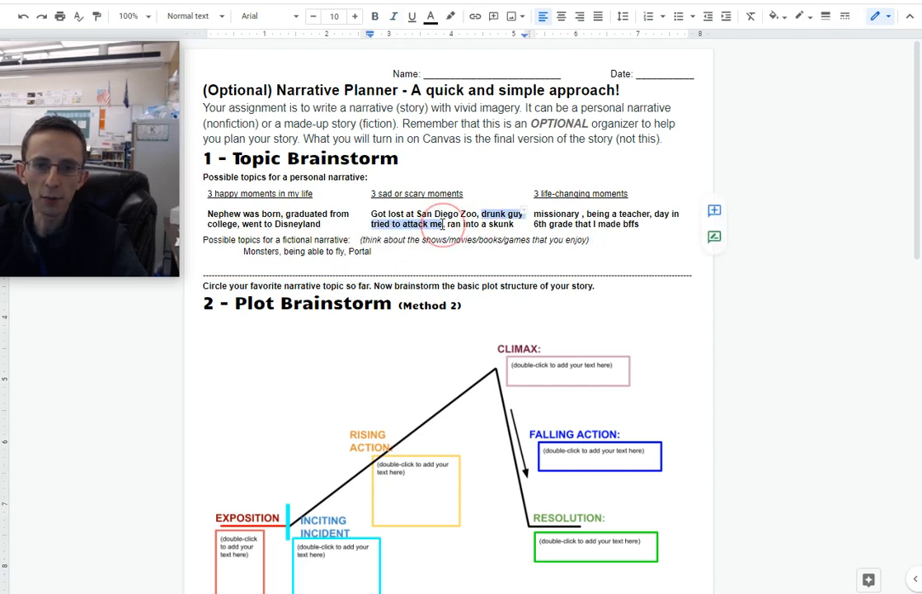
click(451, 16)
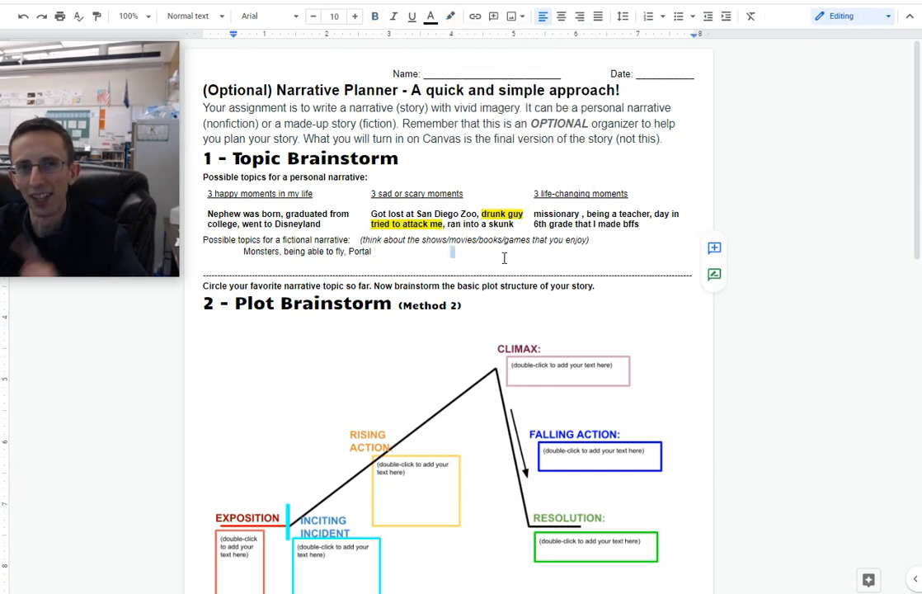
scroll(down, 3)
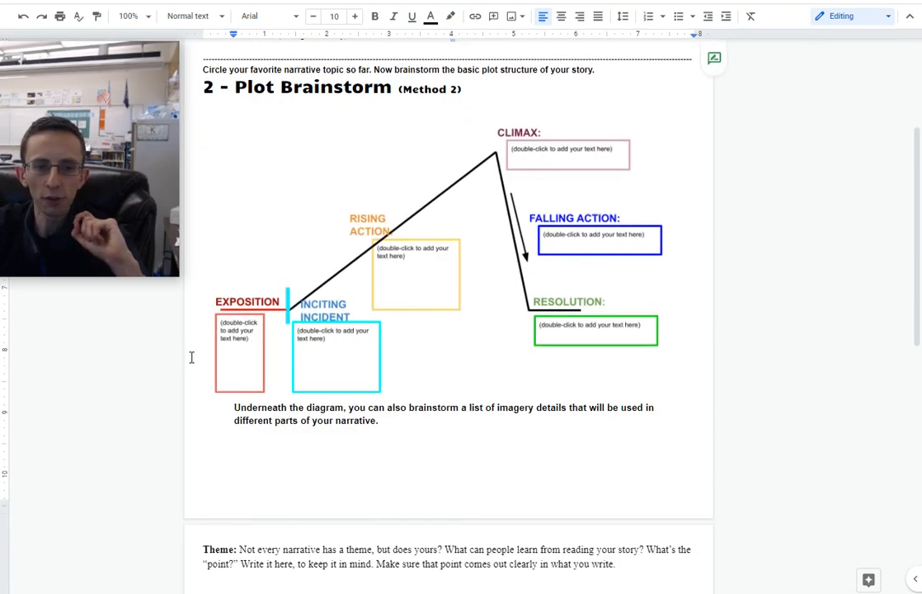
mouse_move(799, 355)
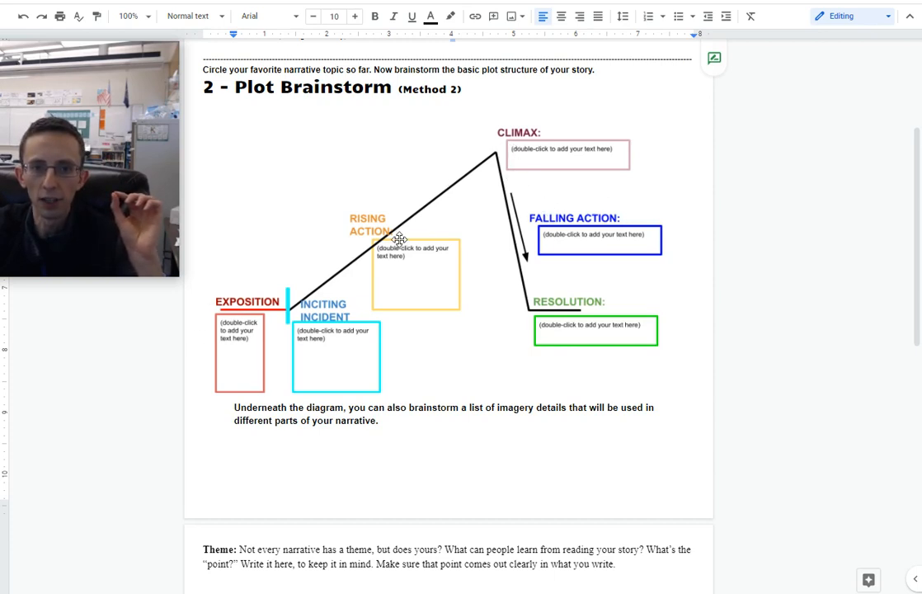
mouse_move(548, 323)
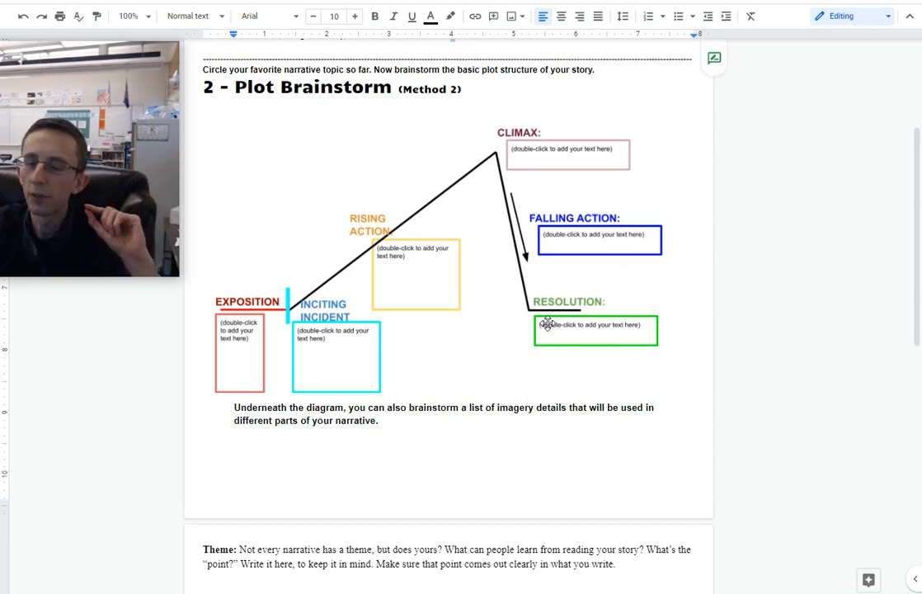
mouse_move(711, 336)
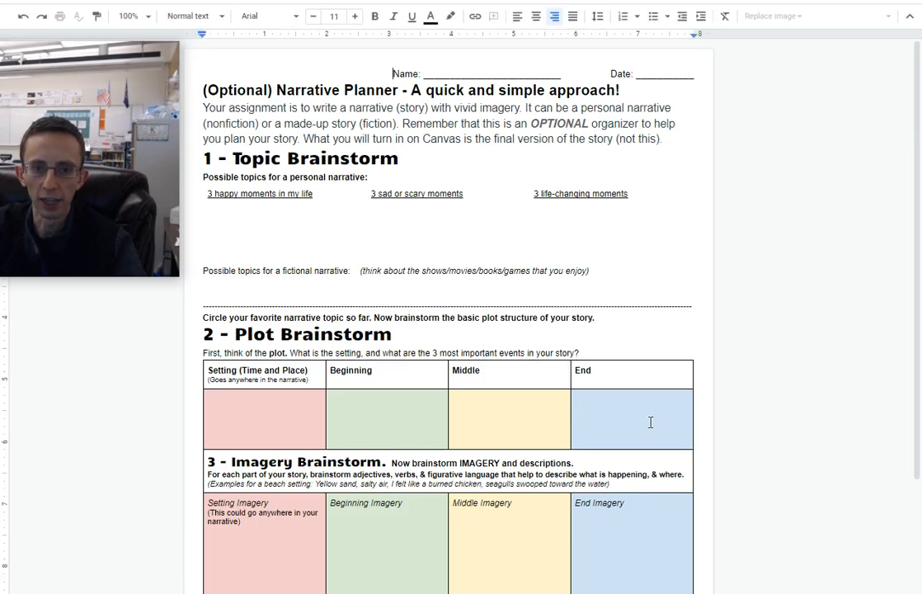
scroll(down, 3)
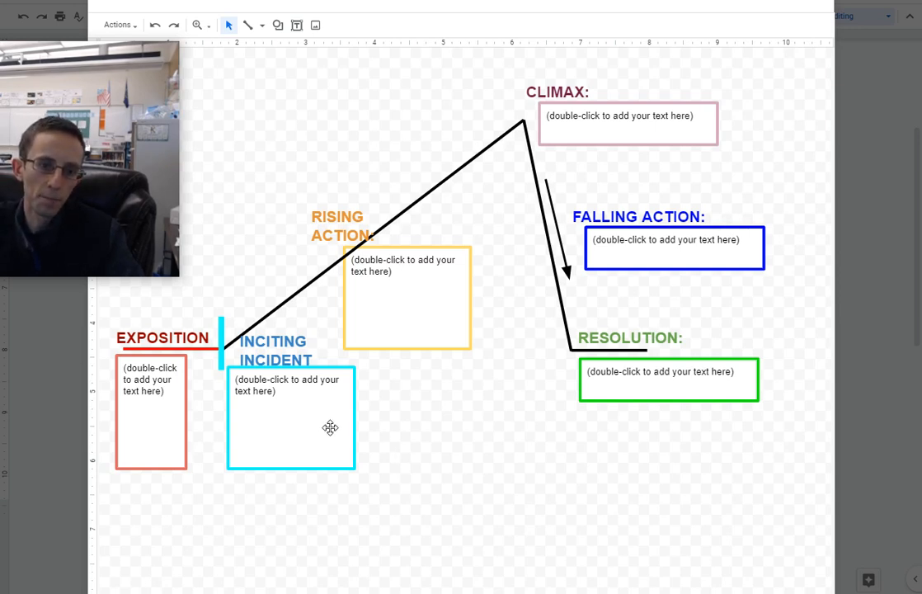
- Write 'Drunk guy jumped forward and tried to attack me.' in the Climax box
double_click(627, 116)
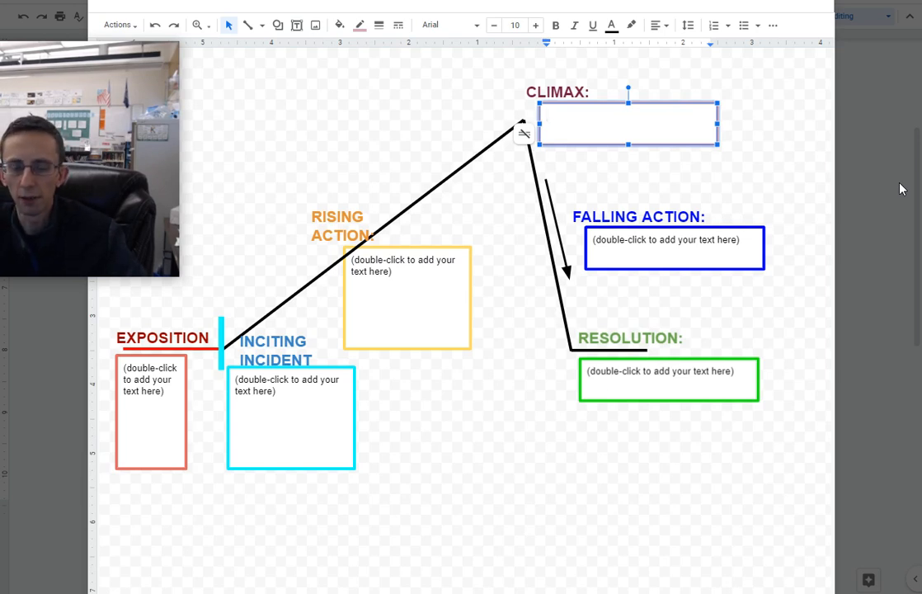
text(D)
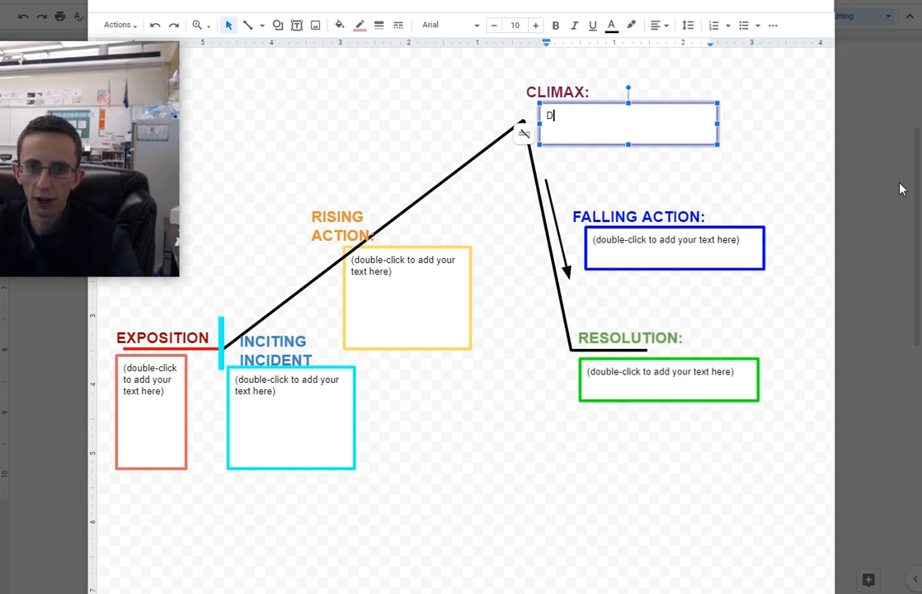
text(runk g)
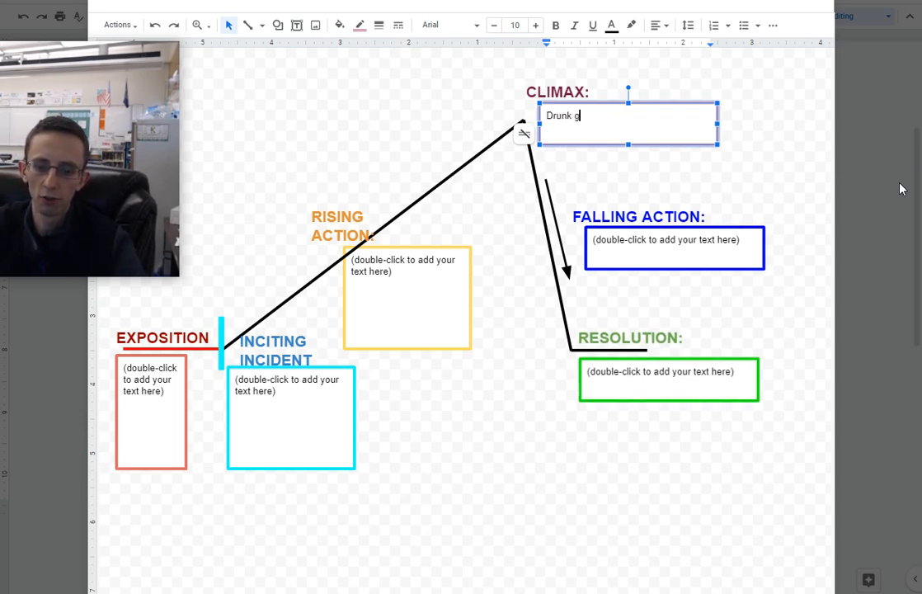
text(uy jumped fo)
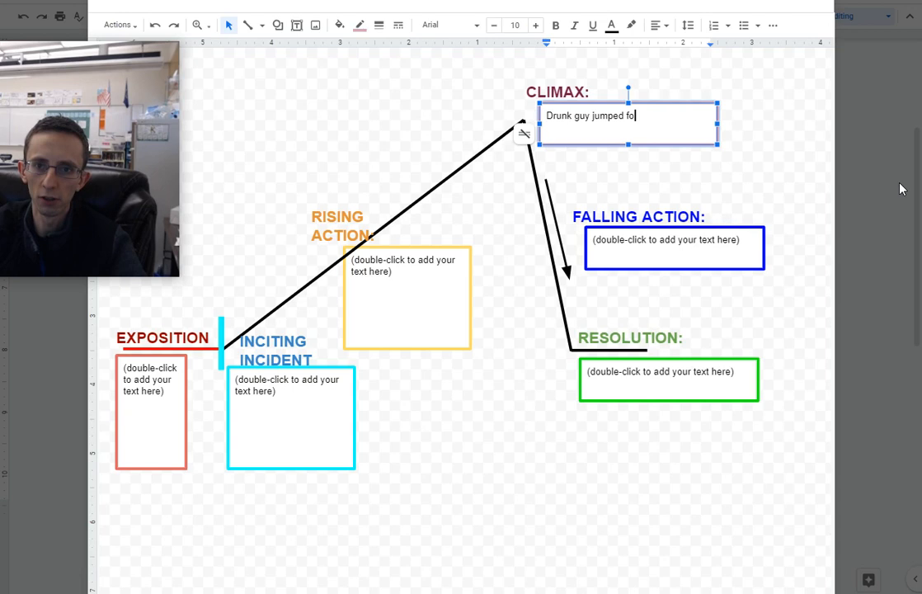
text(rward and tried to attack me.)
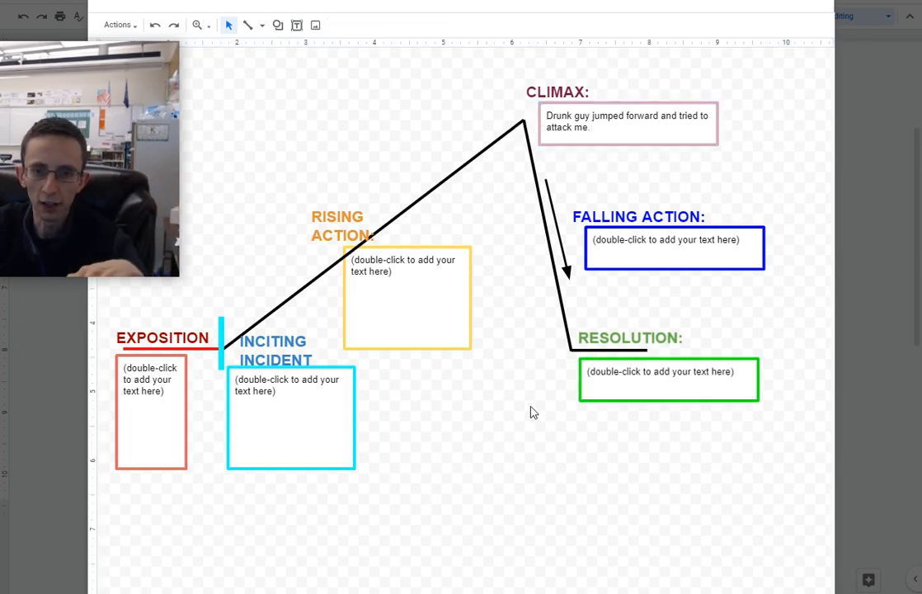
mouse_move(536, 418)
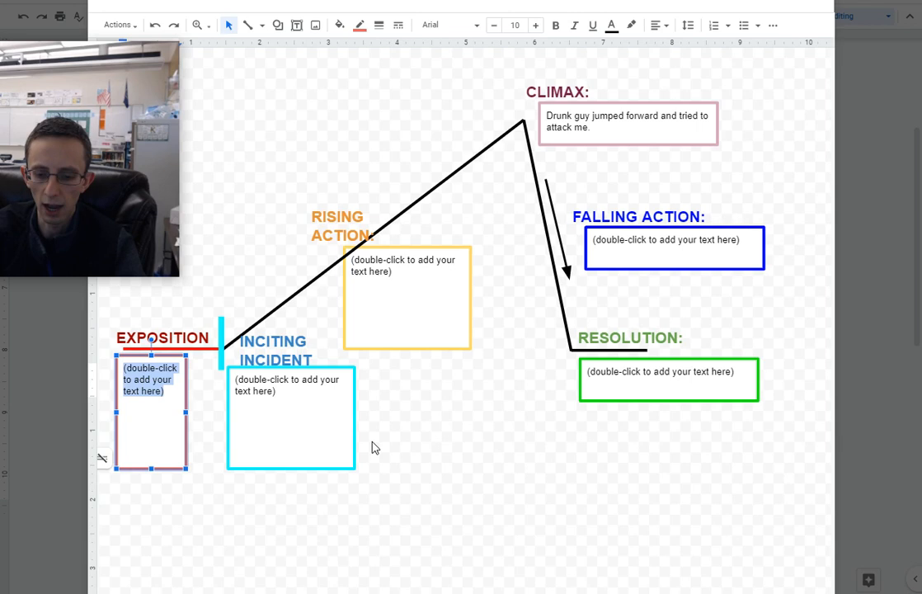
- Write the exposition: running to the bus at almost 9pm, Aaron and I passed a bar
text(I'm running to the)
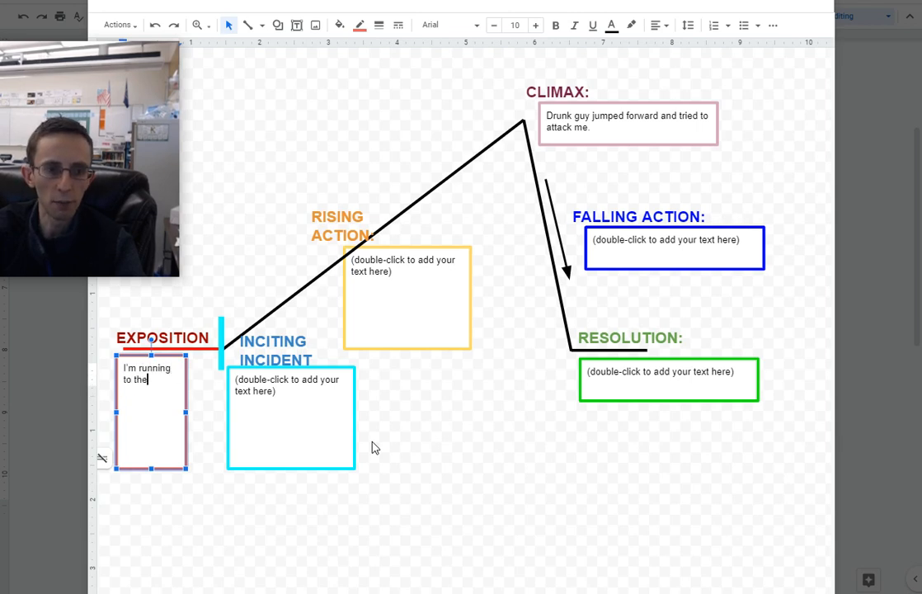
text(bus at nighttime in Argentina)
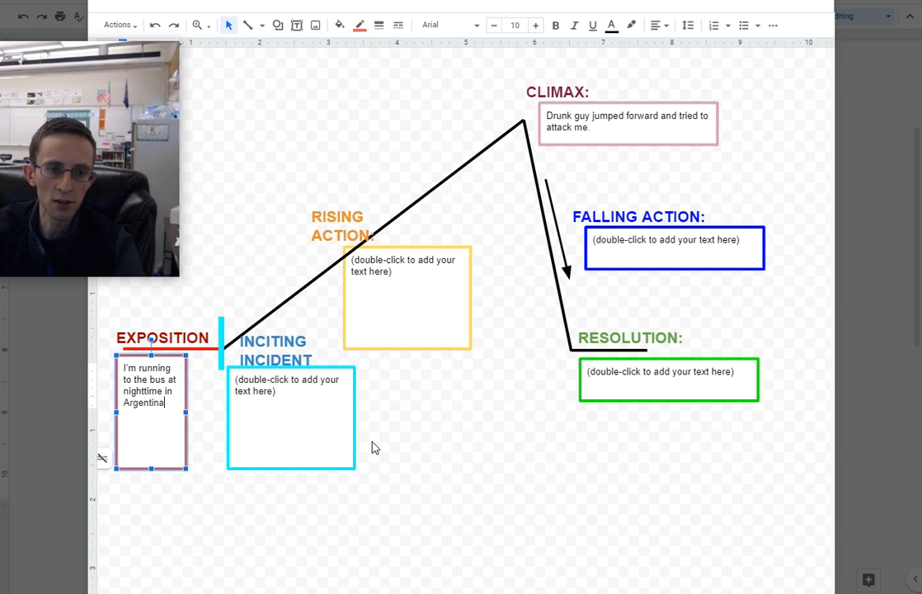
text(It was)
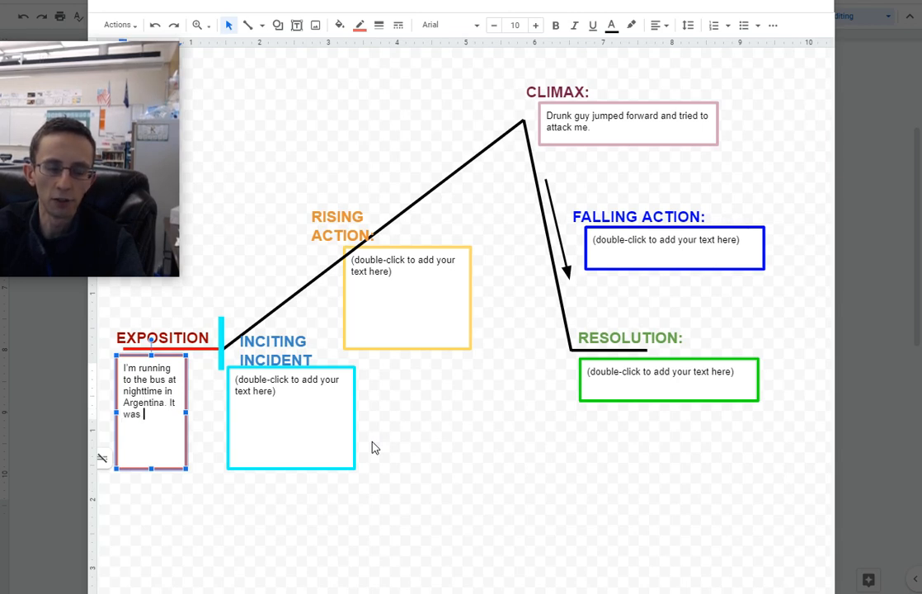
text(almost)
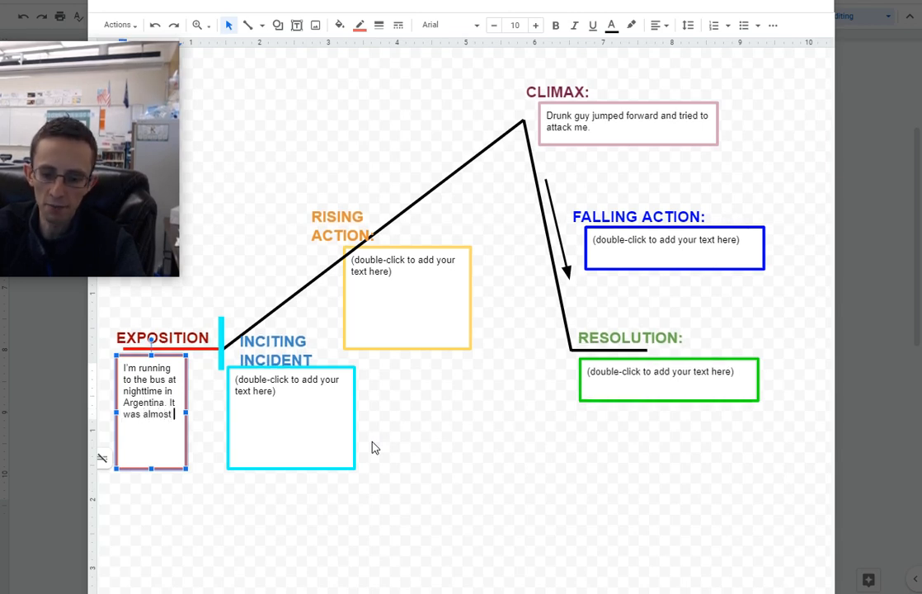
text(9pm)
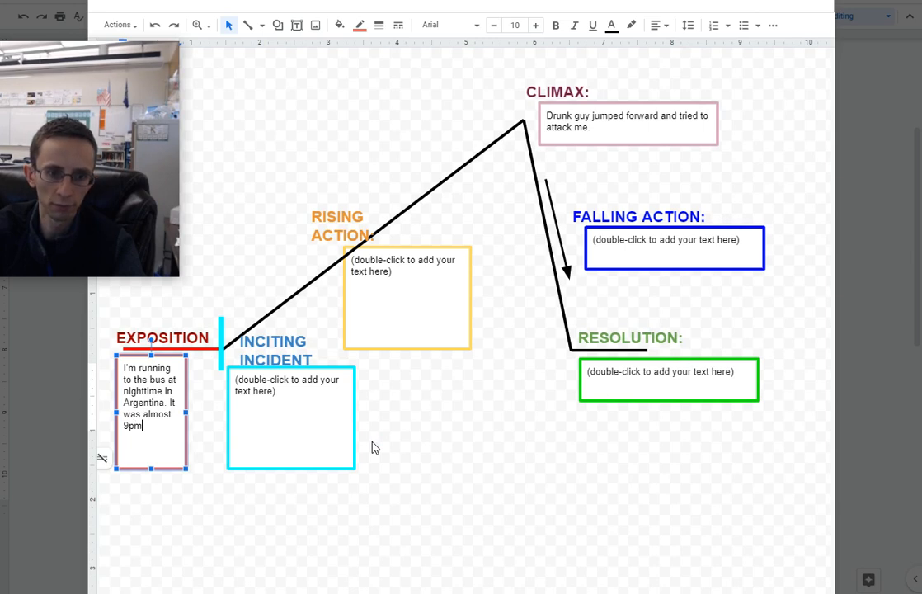
text(Me and)
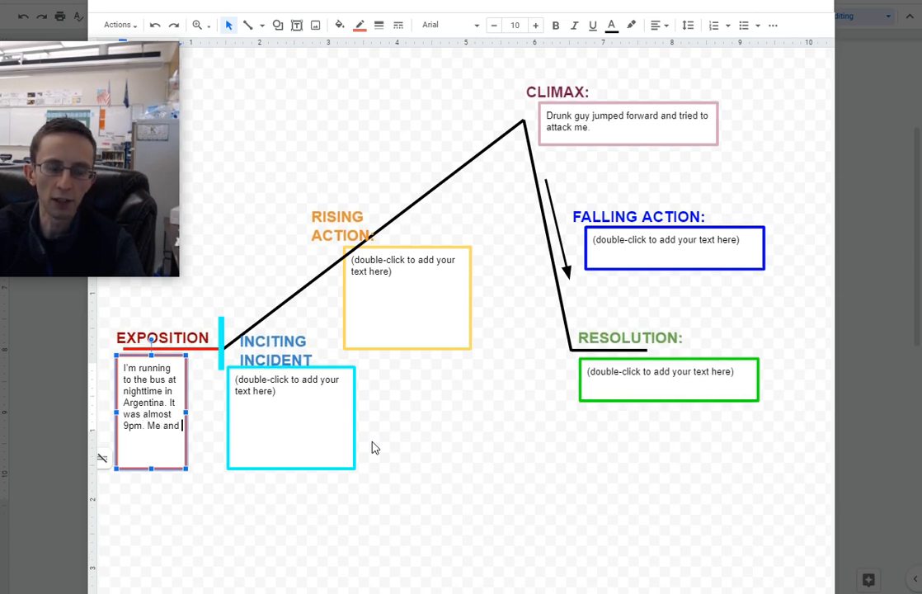
text(Aaron)
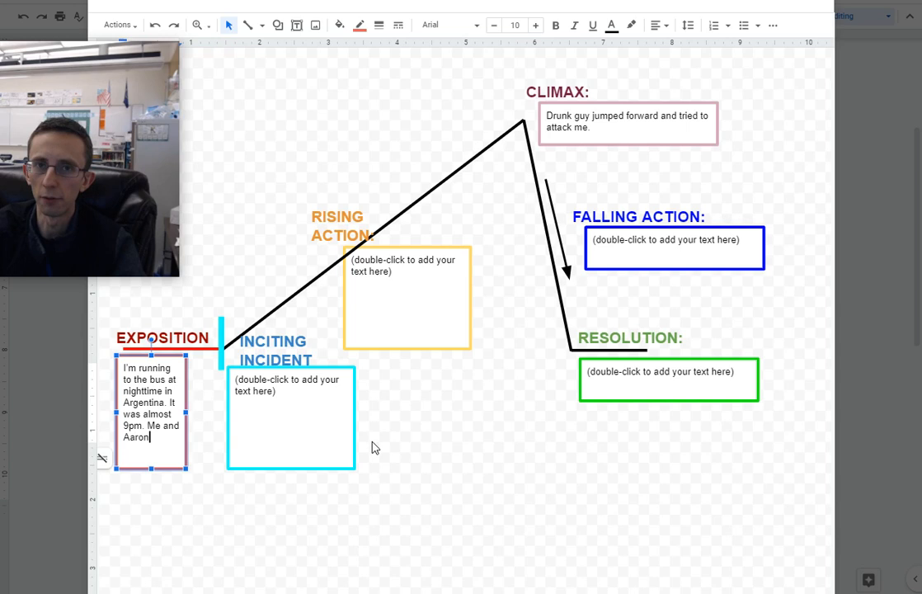
text(passed a)
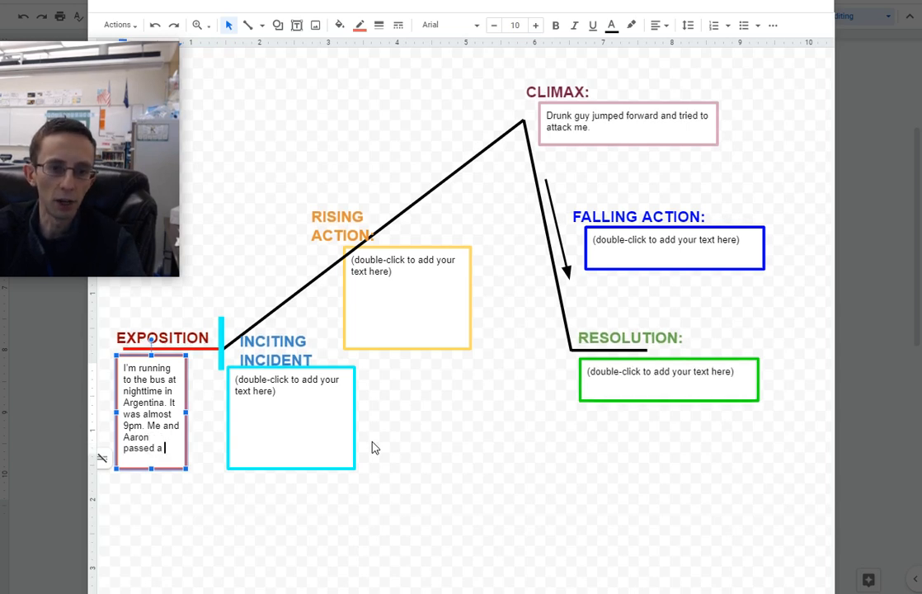
text(bar.)
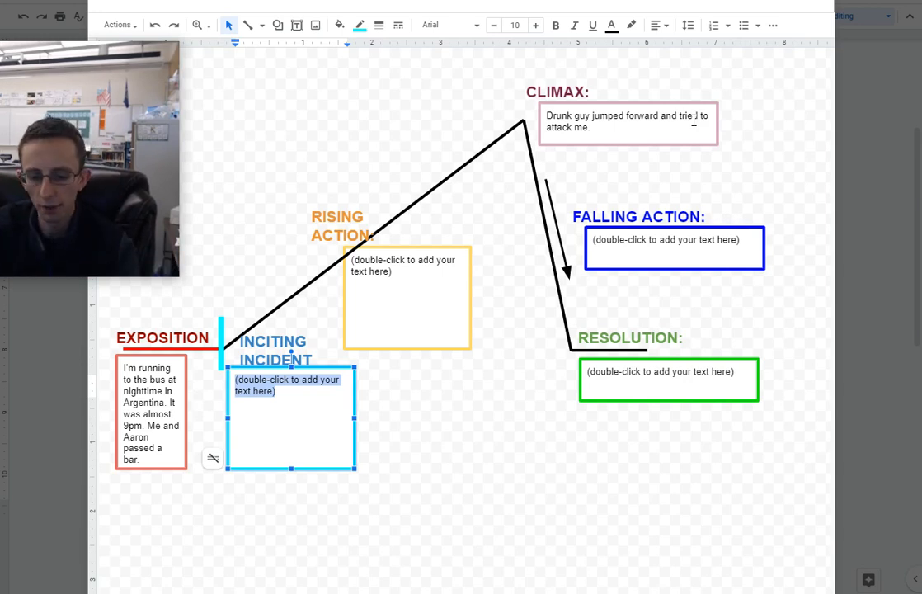
- Write the inciting incident: Aaron dropped his papers and drunk guys from the bar laughed
text(Aaron dropped his)
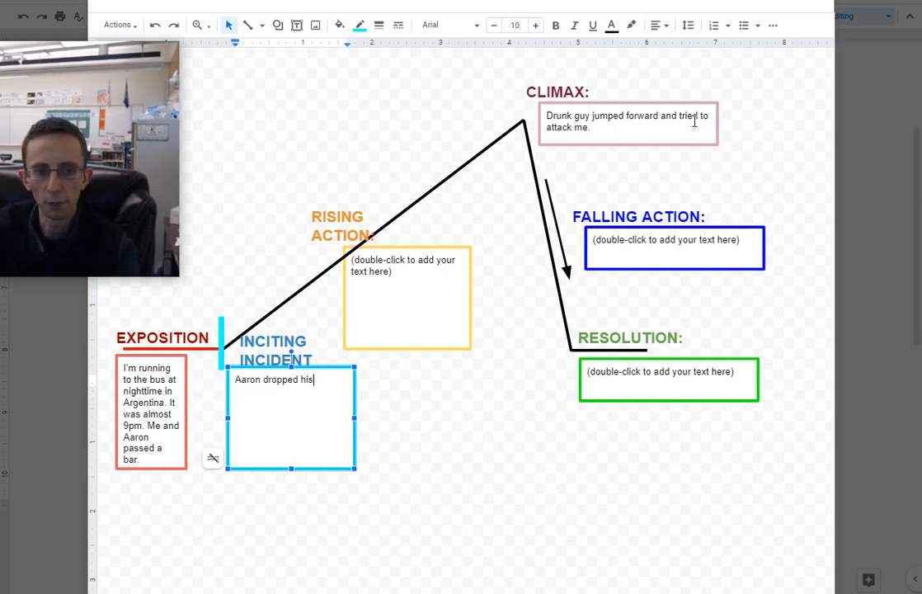
text(papers. I didn't notice and kept running. We must have looked funny. Drunk guys cmo)
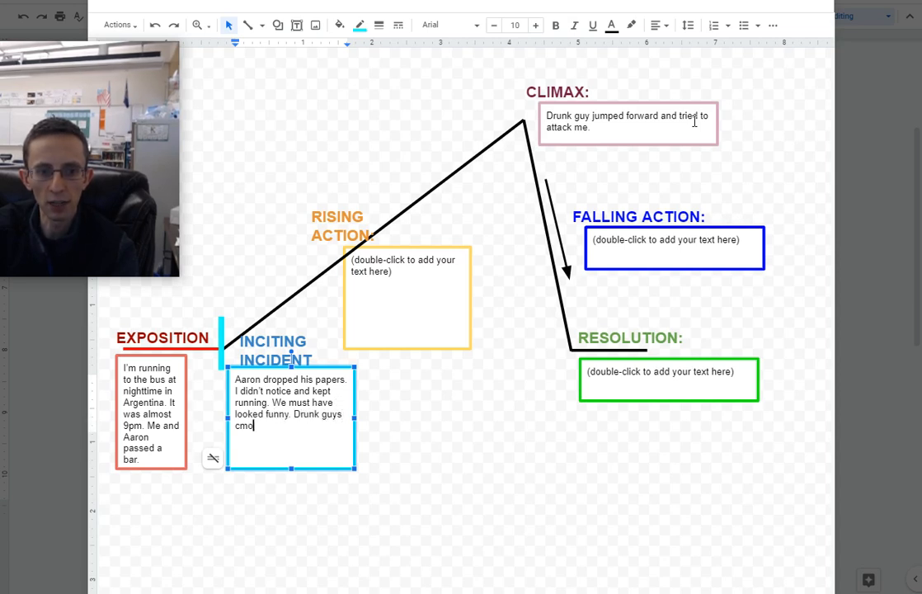
text(coming out of)
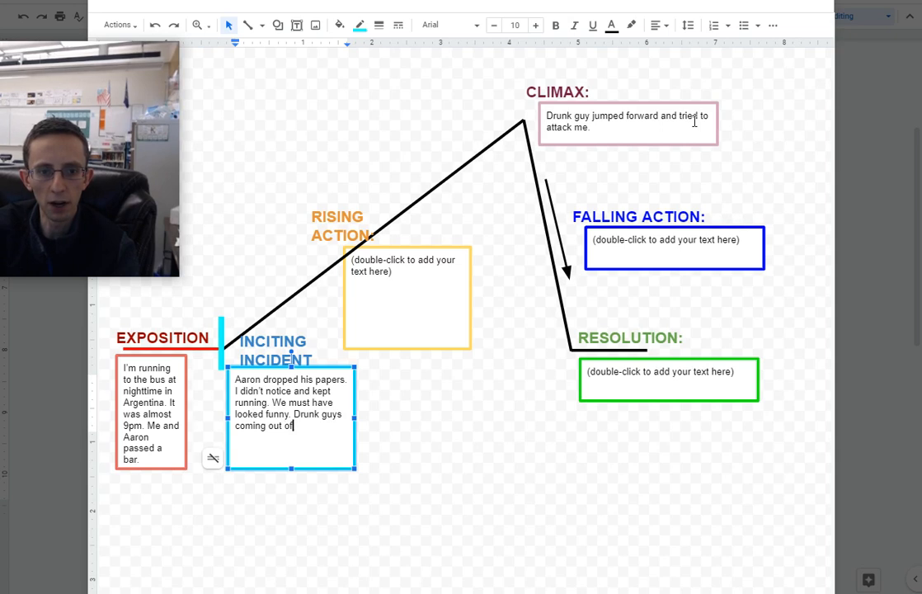
text(the bar started laughing at us)
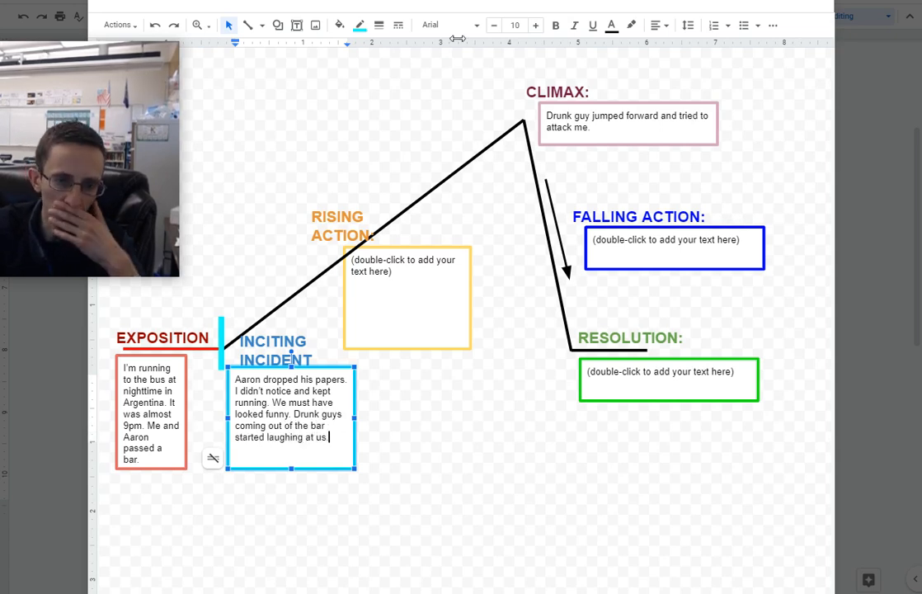
- Separate the Rising Action boxes and describe the drunk guy's 'Felices Pascuas' kiss and my handshake
click(405, 297)
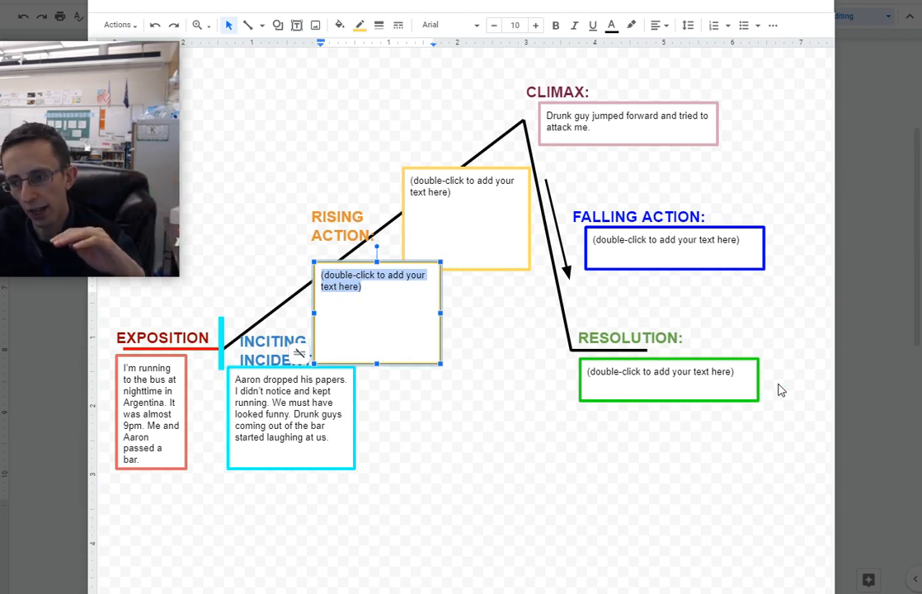
text(Big drunk guy with shirt on head)
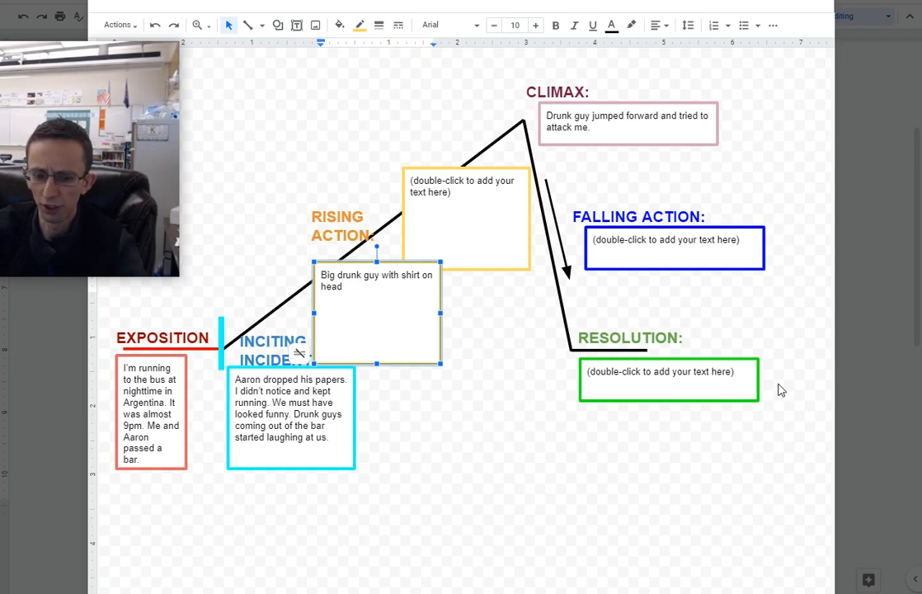
text(comes over. Jolly.)
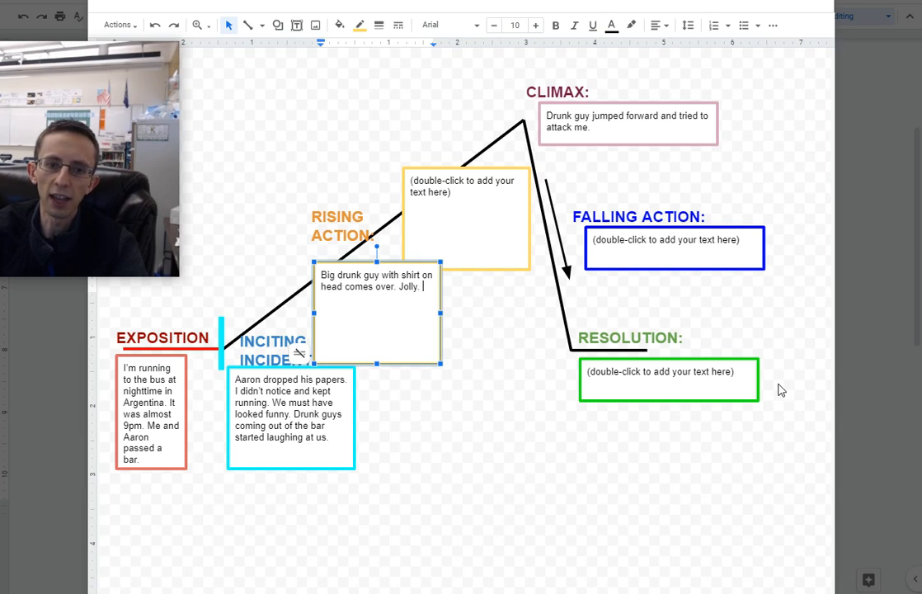
text("Felices Pascuas!”)
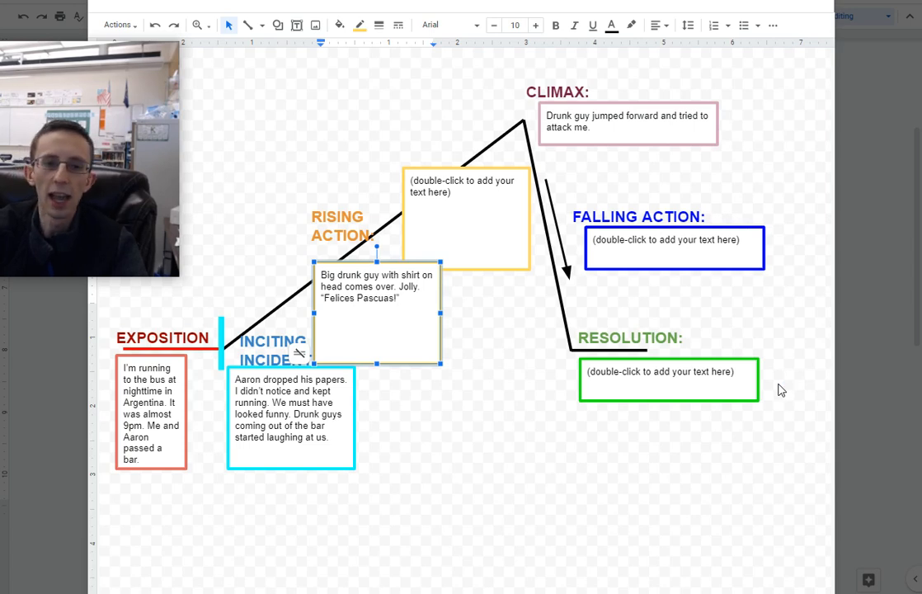
text(and kisses A)
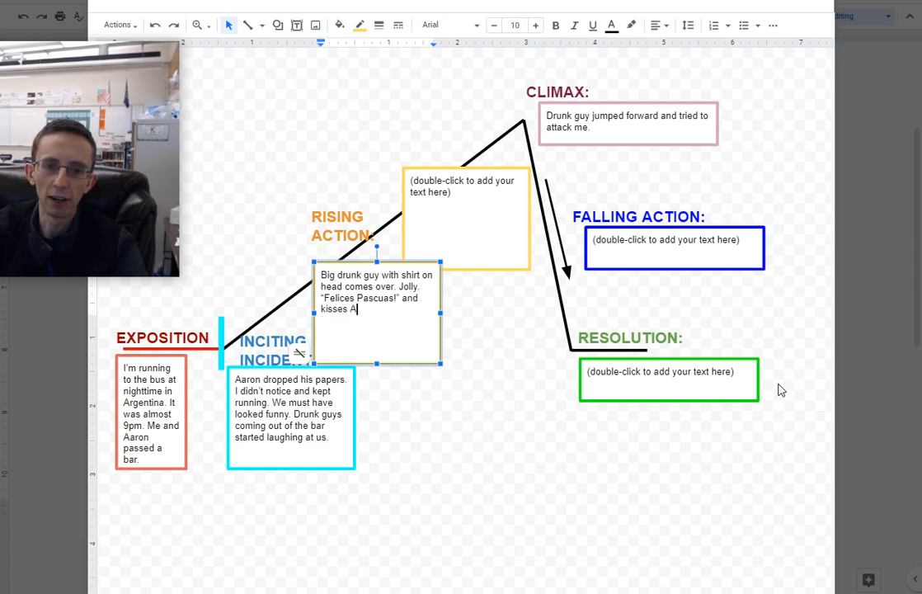
text(aron.)
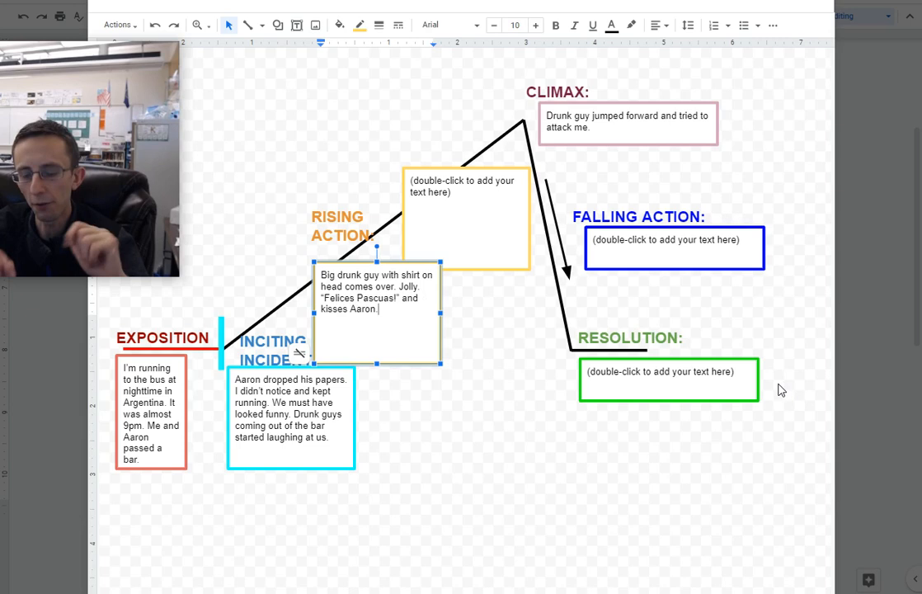
text((Beso = way to)
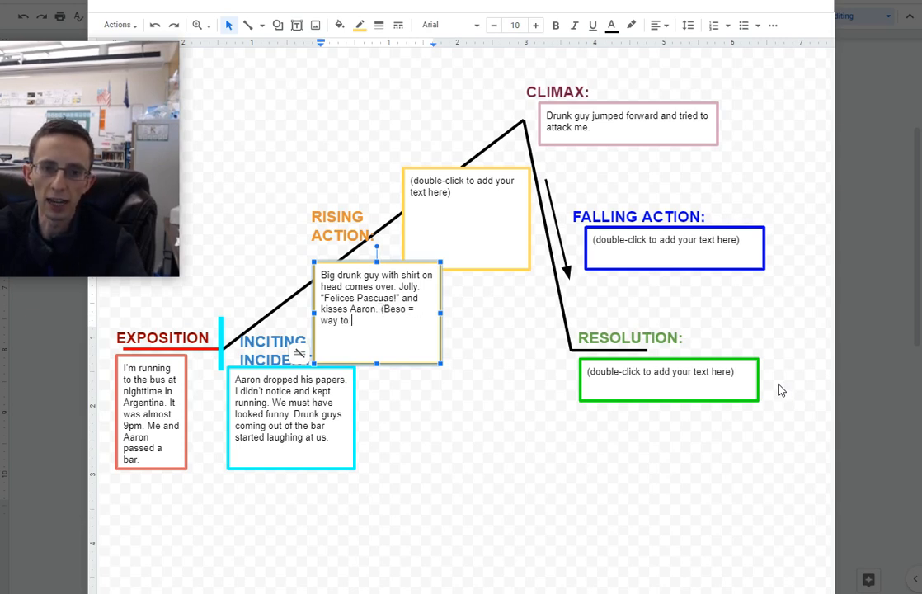
text(si)
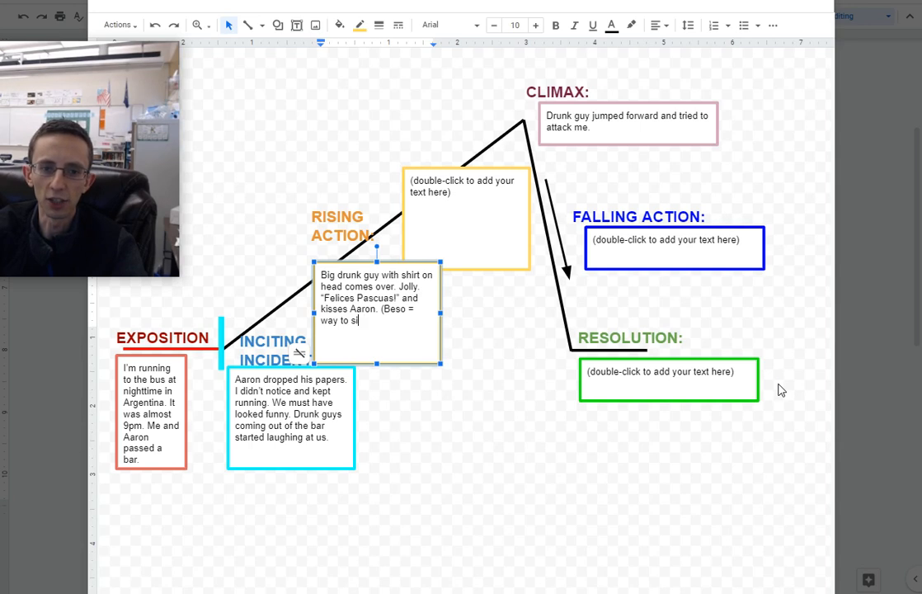
text(ay hi). I didn’t want to beso.)
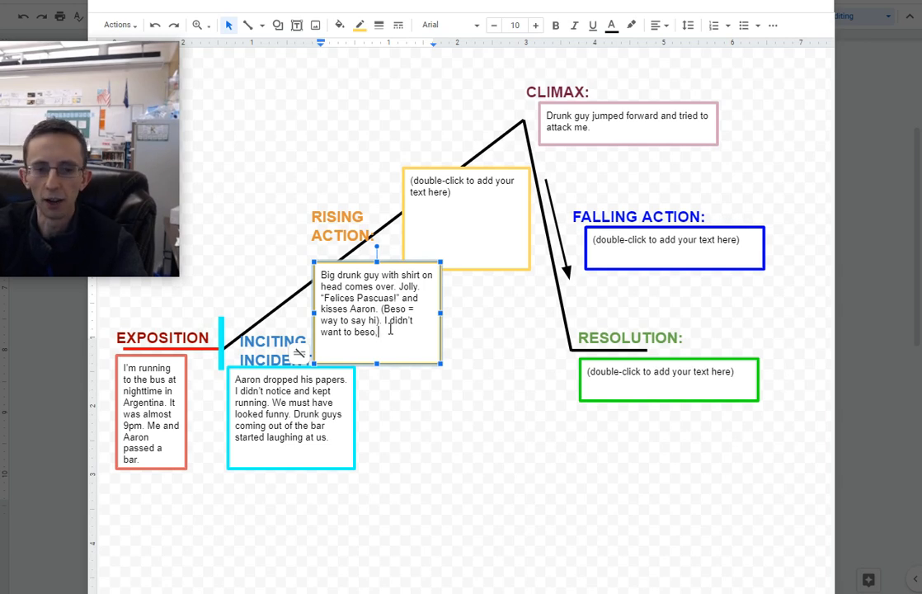
text(offered a handshake)
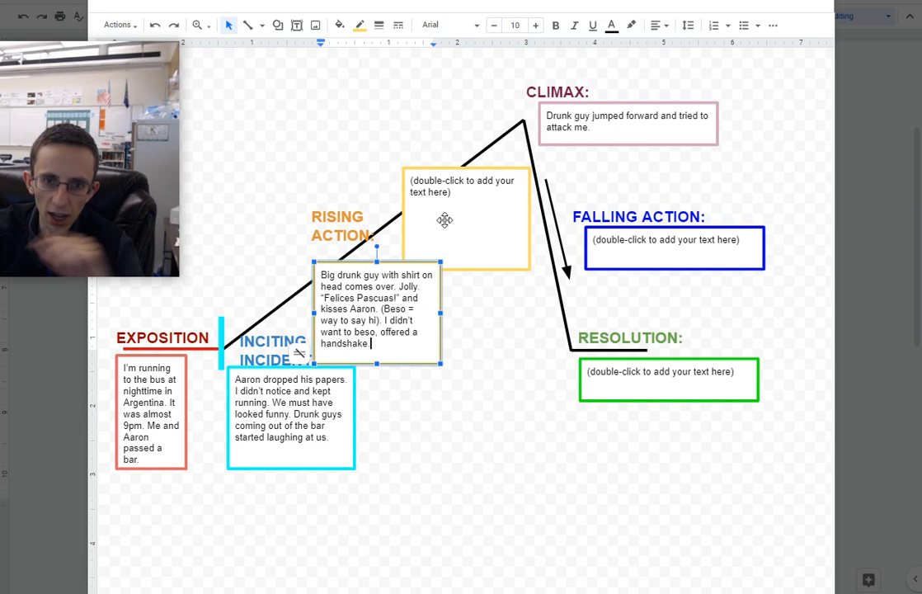
click(466, 219)
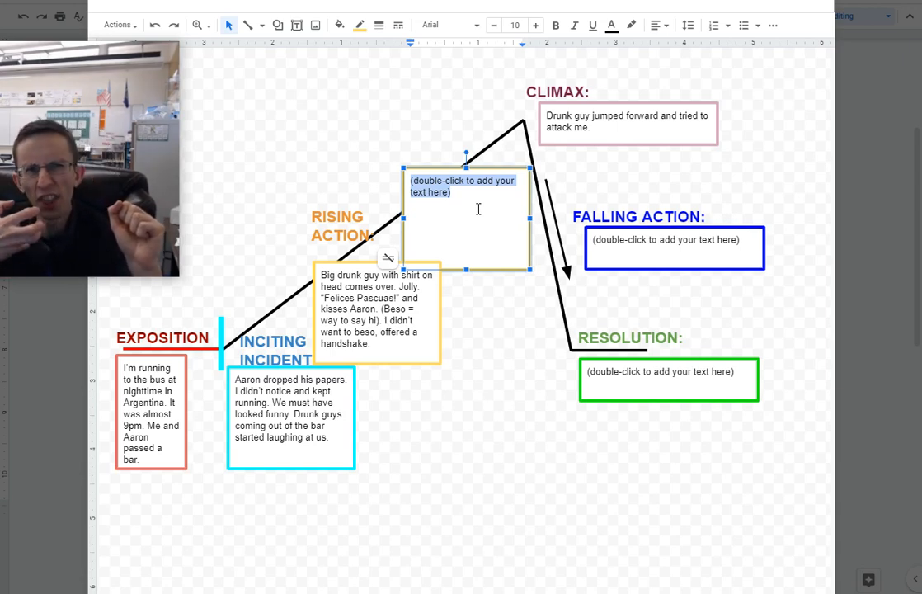
- Type in the upper Rising Action box that the guy follows us to the bus stop while cars look on
text(F)
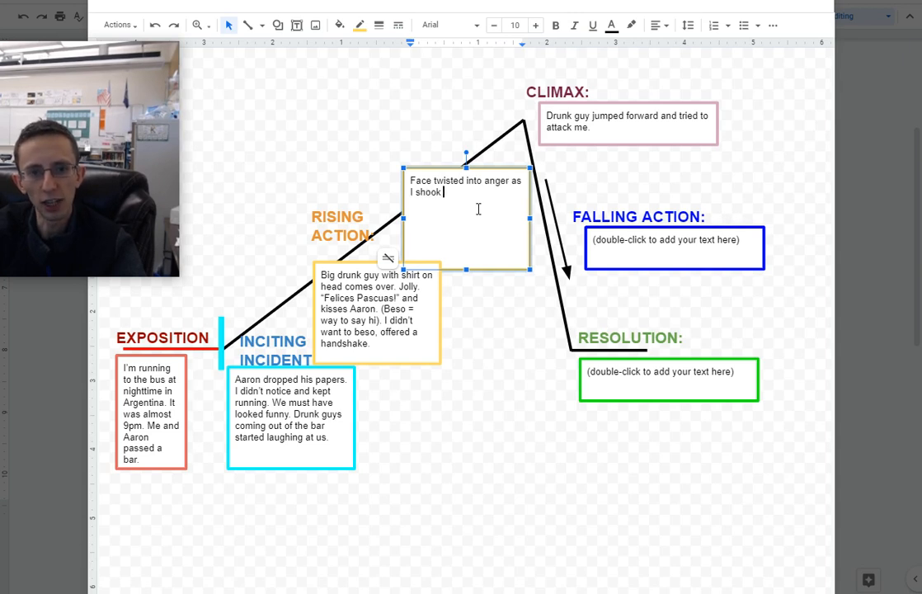
text(his hand.)
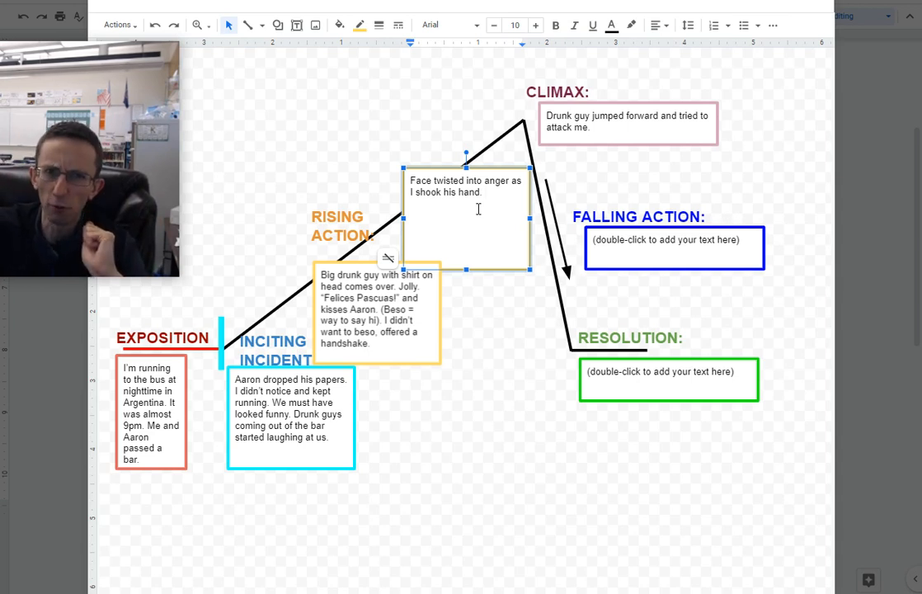
text(Guy)
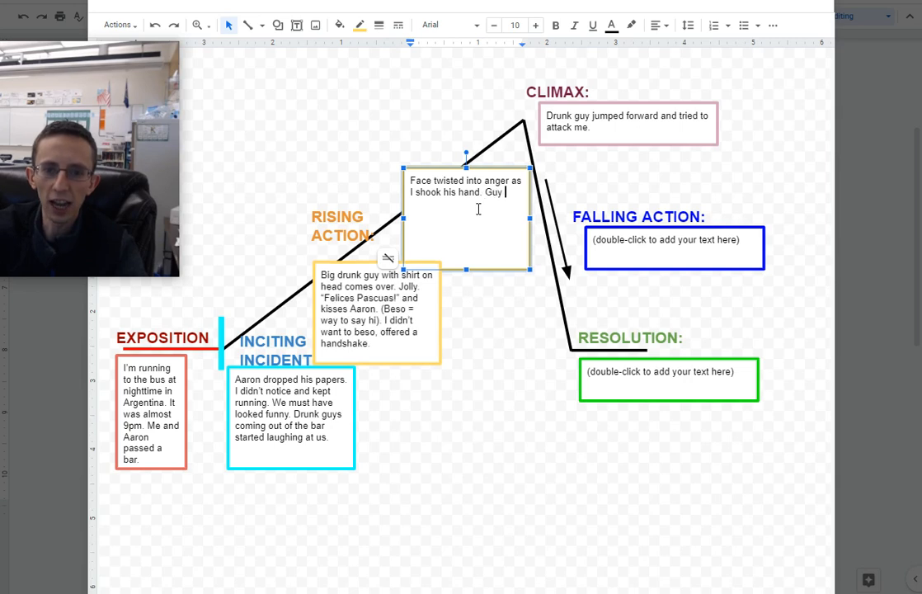
text(follows)
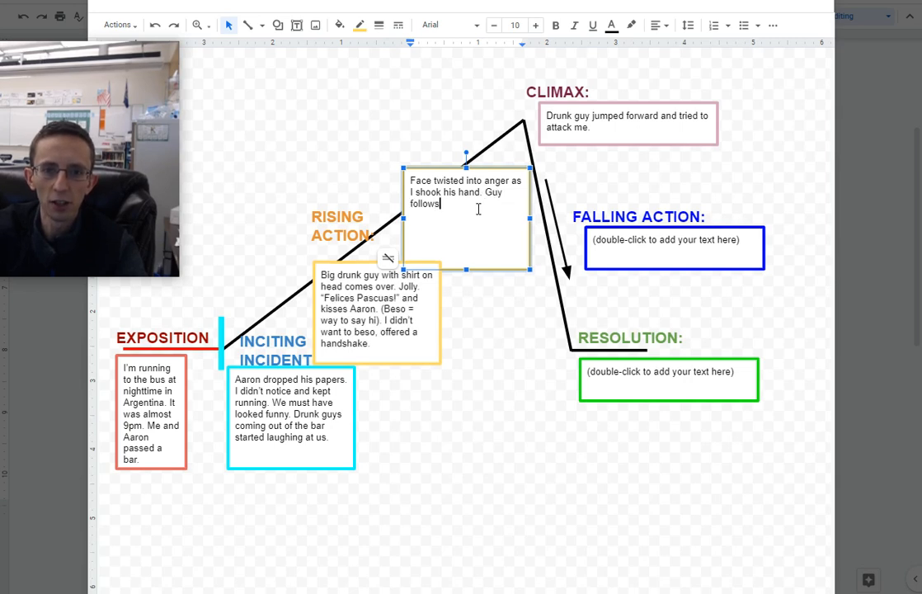
text(us to bus sotp, yelling “HAPPY EASTER.” I tried to ignore)
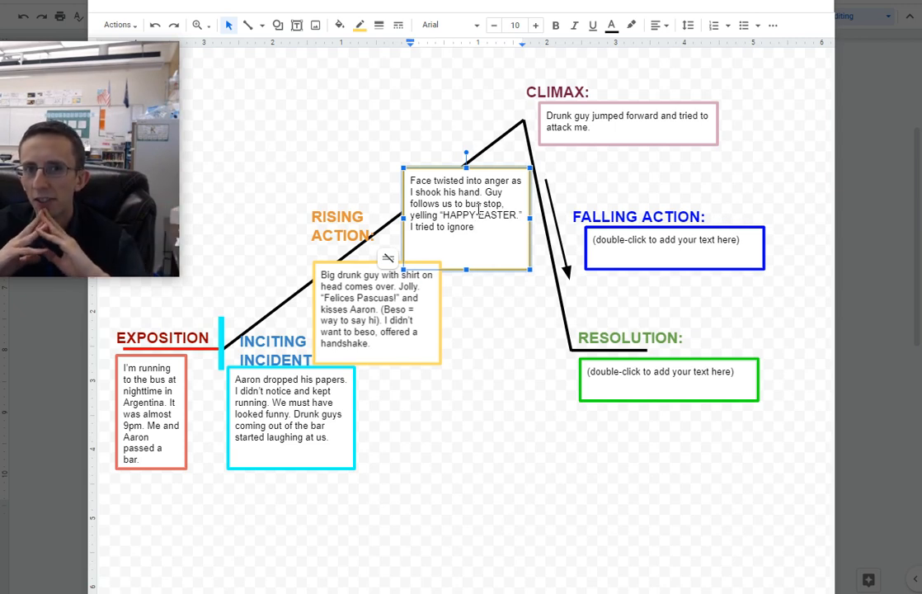
text(him.)
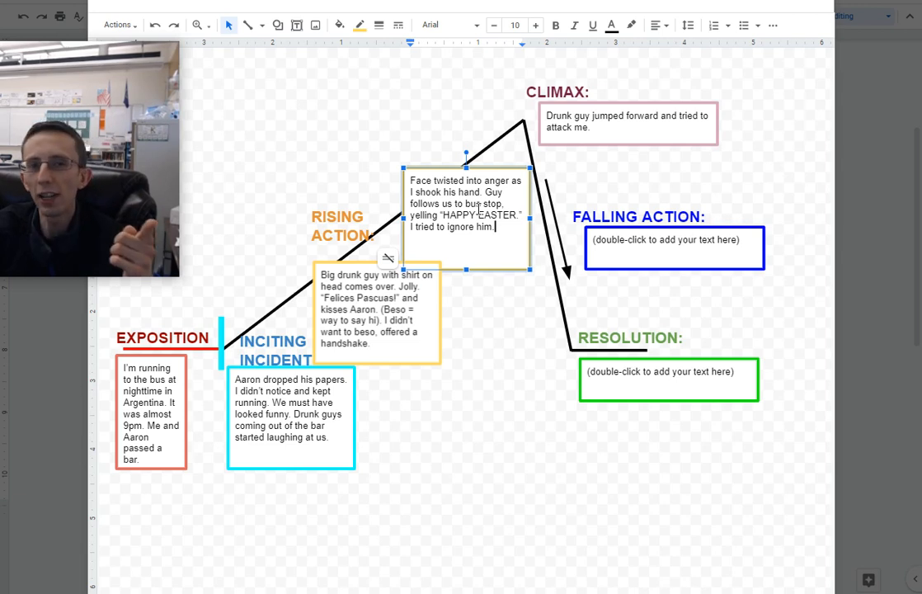
text(Cars)
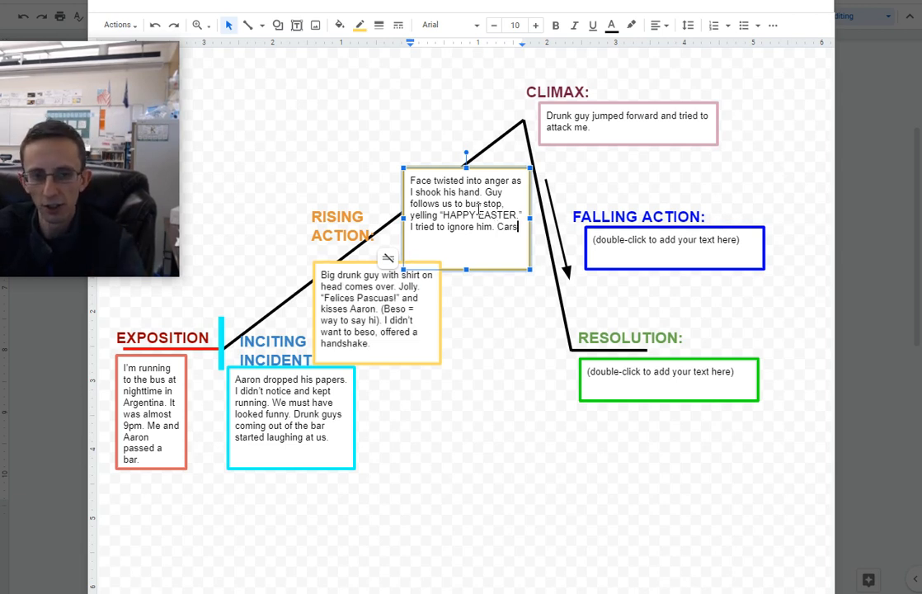
text(look at us - “LOOK)
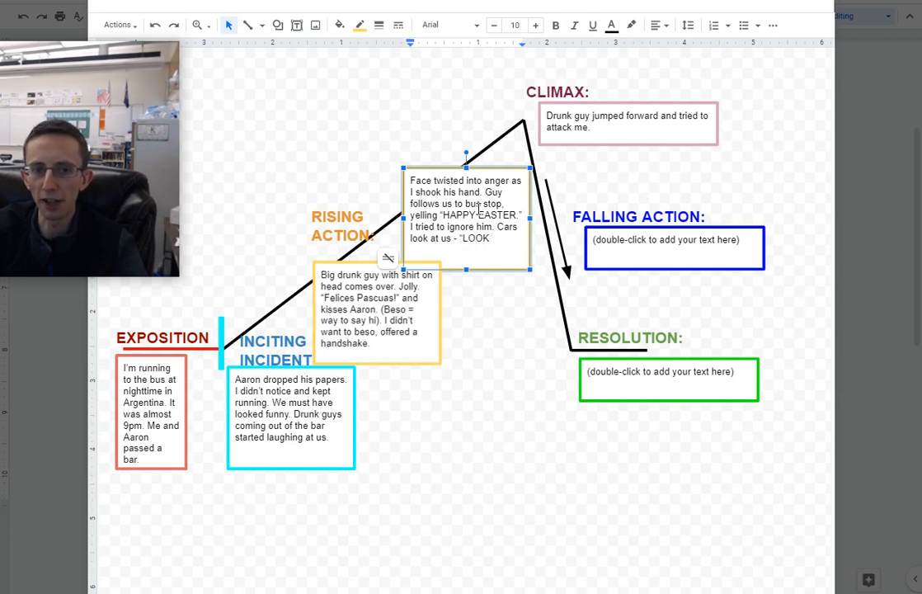
text(FORWARD!” I’m going to break your head in!)
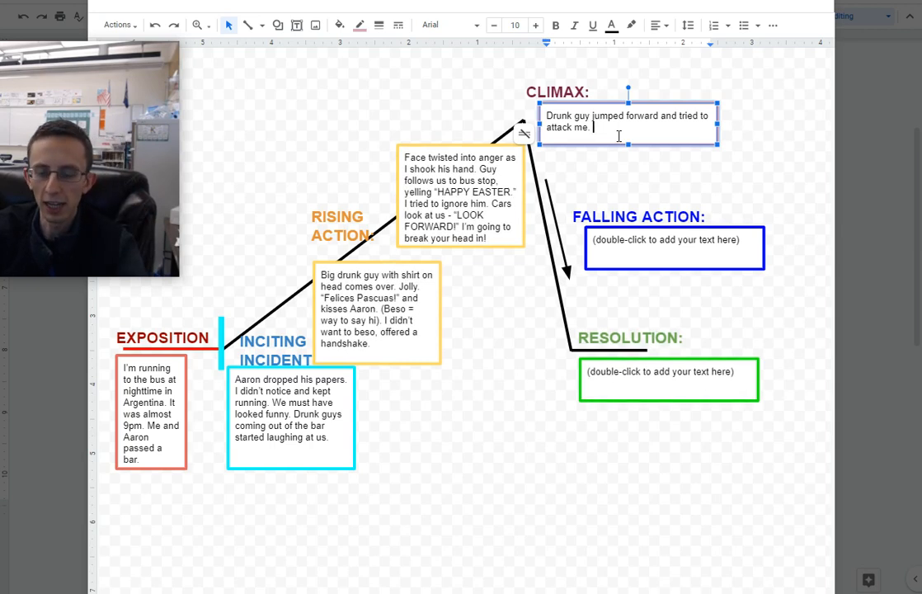
- Add to the Climax box: 'He had a friend who jumped up and grabbed him so he couldn't attack me.'
text(He had friend following nearby.)
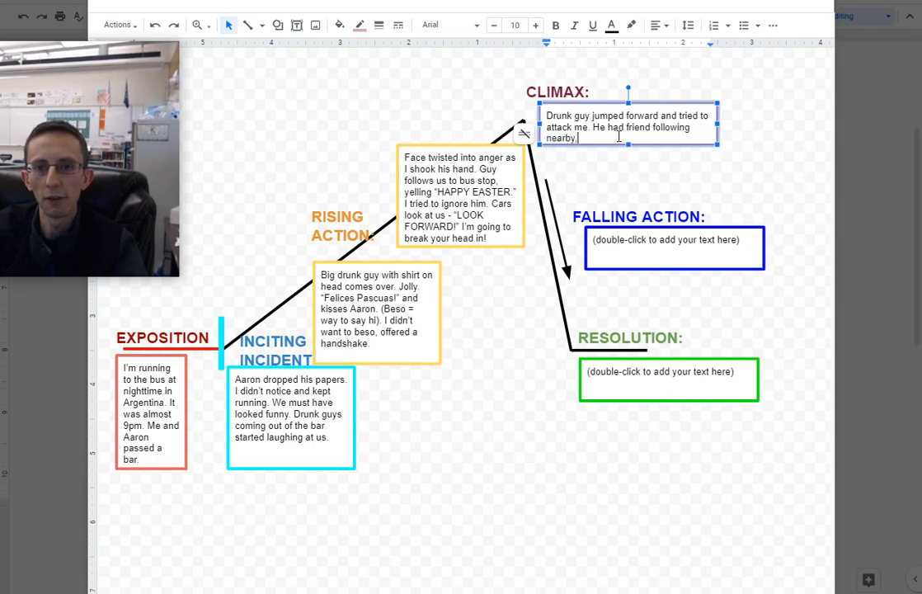
text(who jumped)
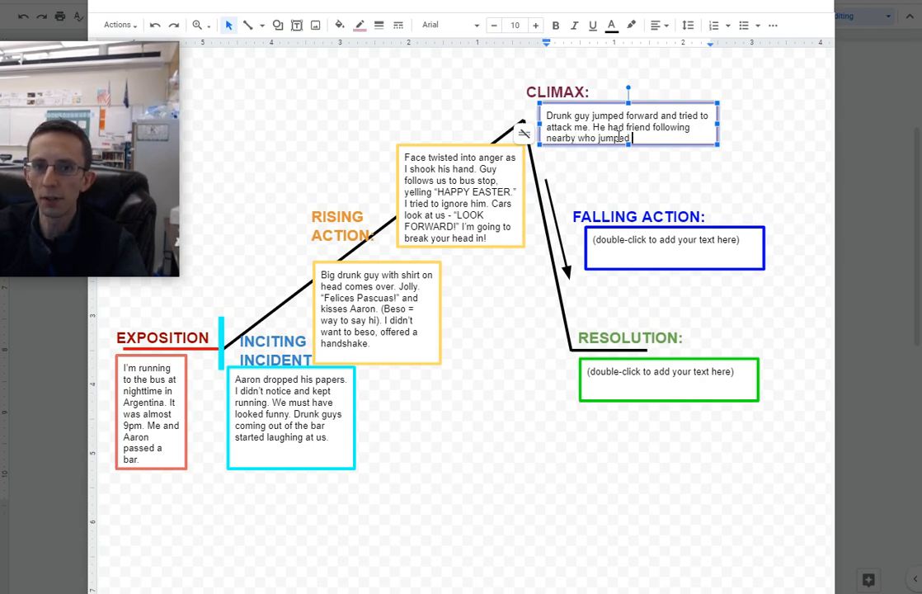
text(up and grabbed hi)
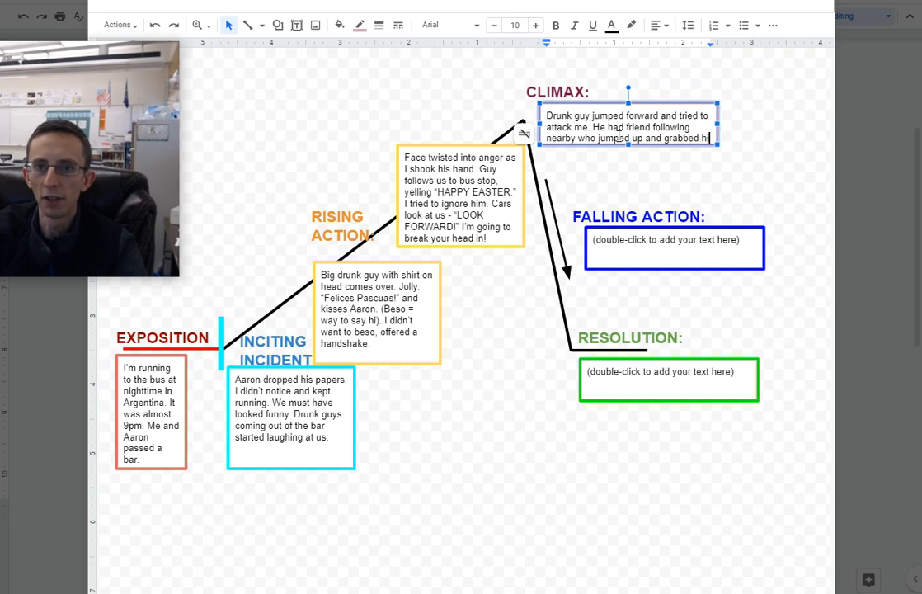
text(him so he couldn't)
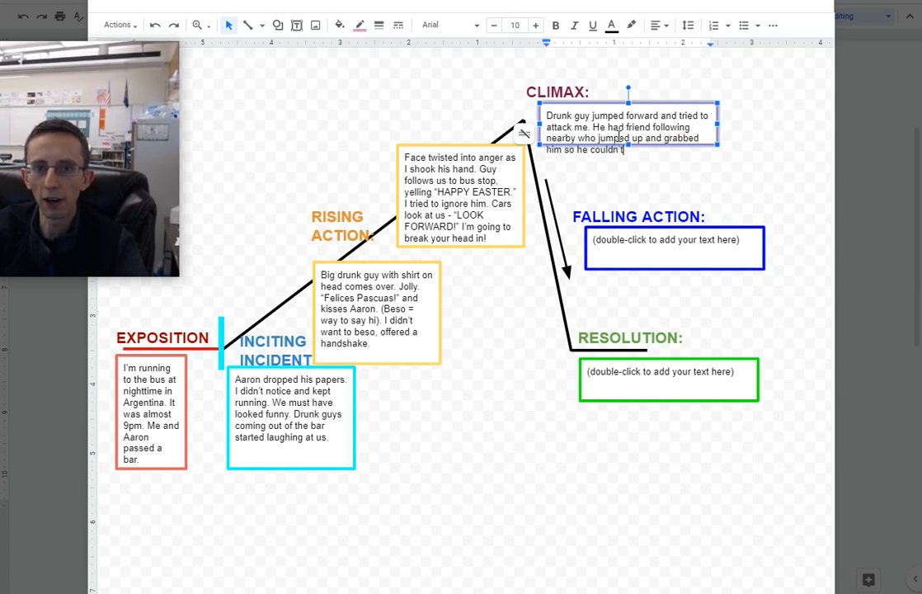
text(attack me.)
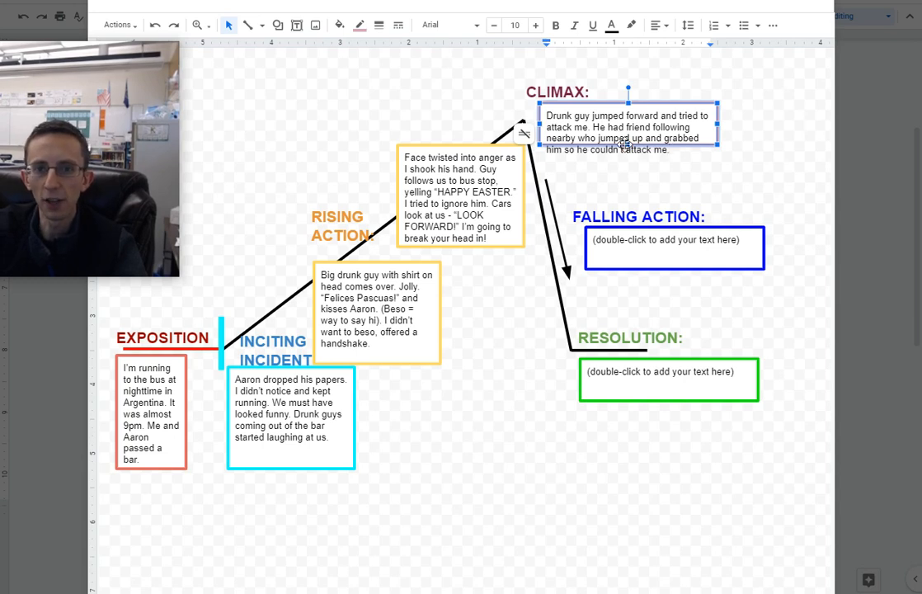
click(668, 150)
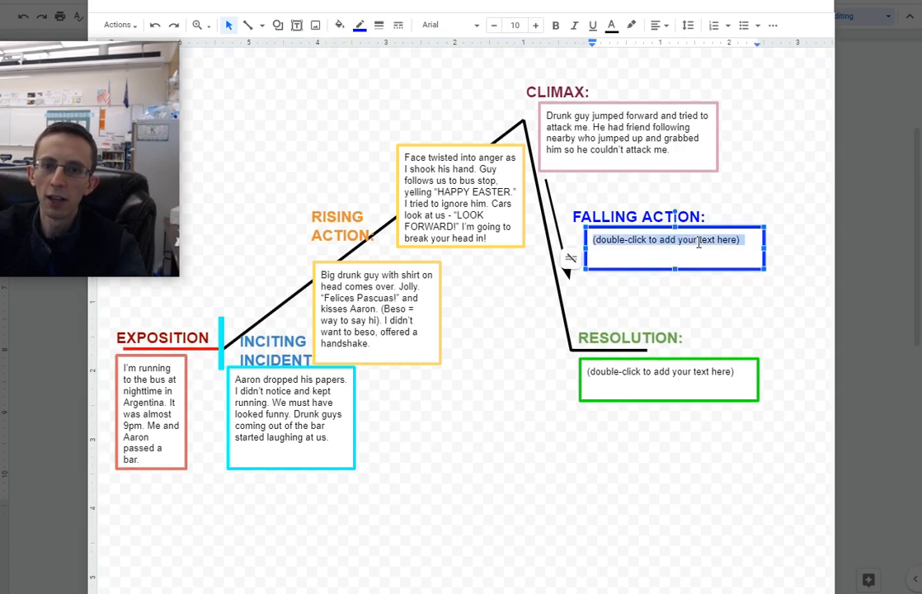
- Type in Falling Action that the bus driver motions us aboard, and I realize I could've died
text(We look over - the bus is maybe 3 b)
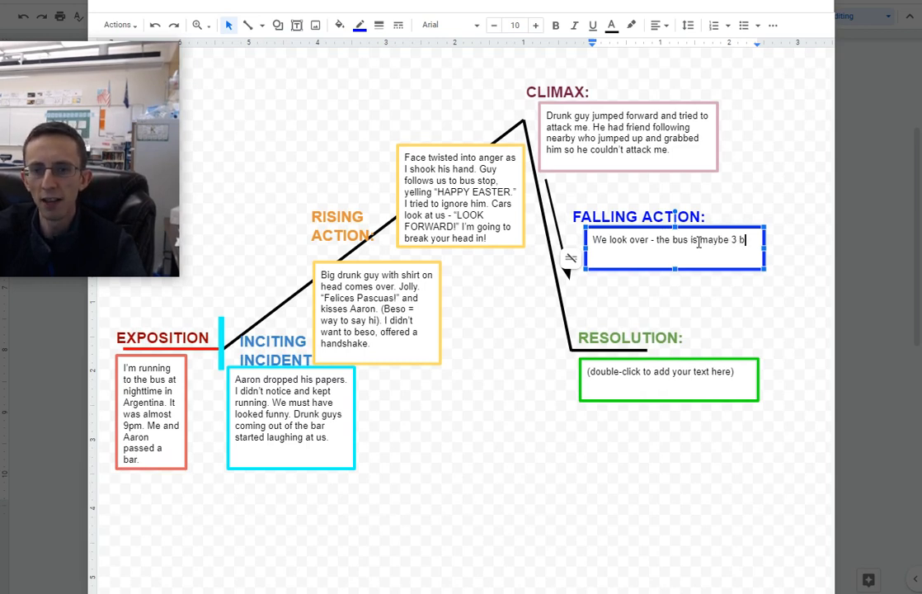
text(locks away.)
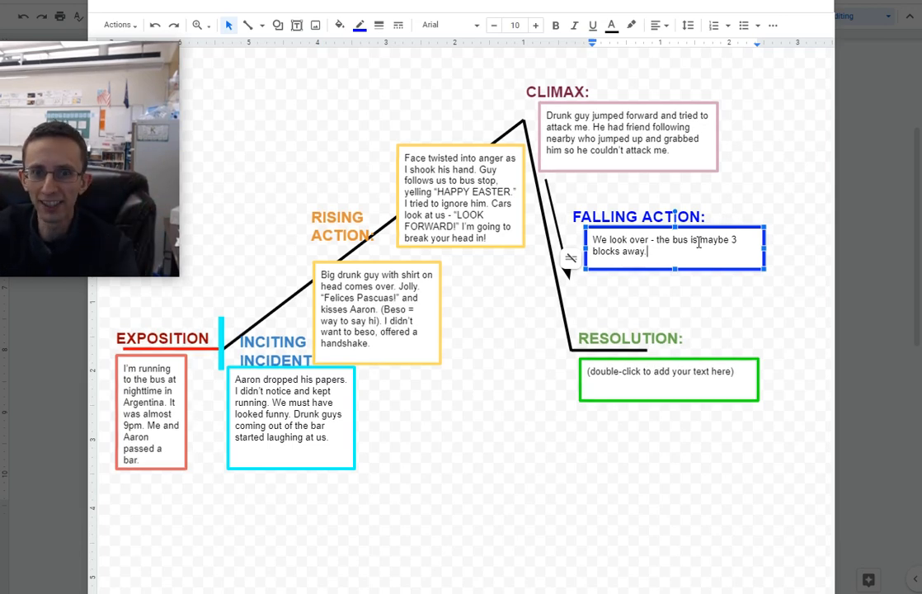
text(Bus driver)
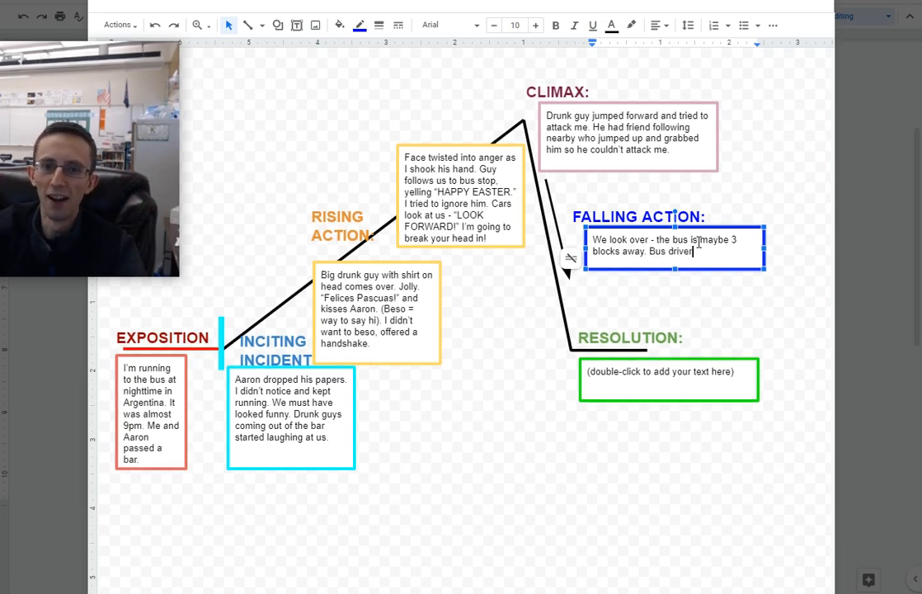
text(is motioning us to come. We ran into the)
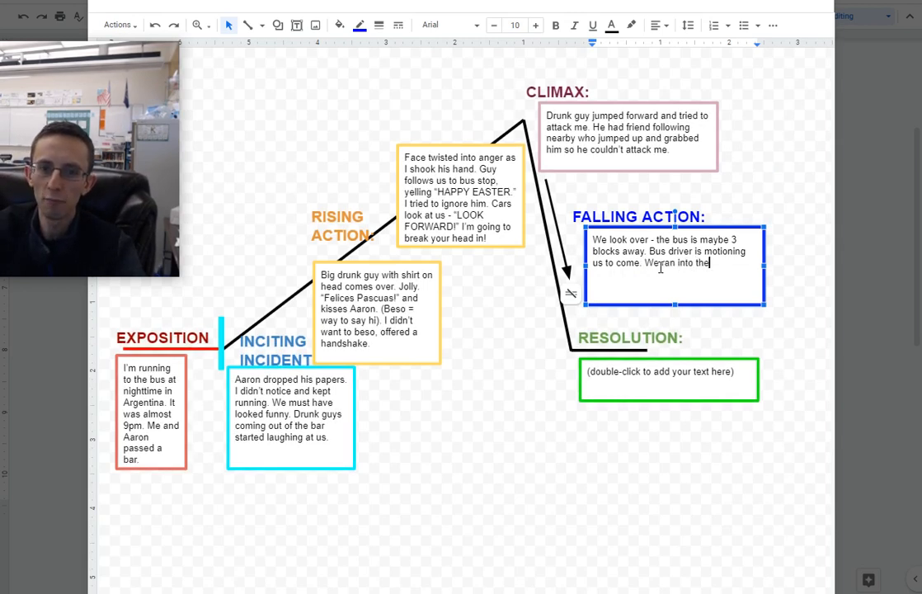
text(bus.)
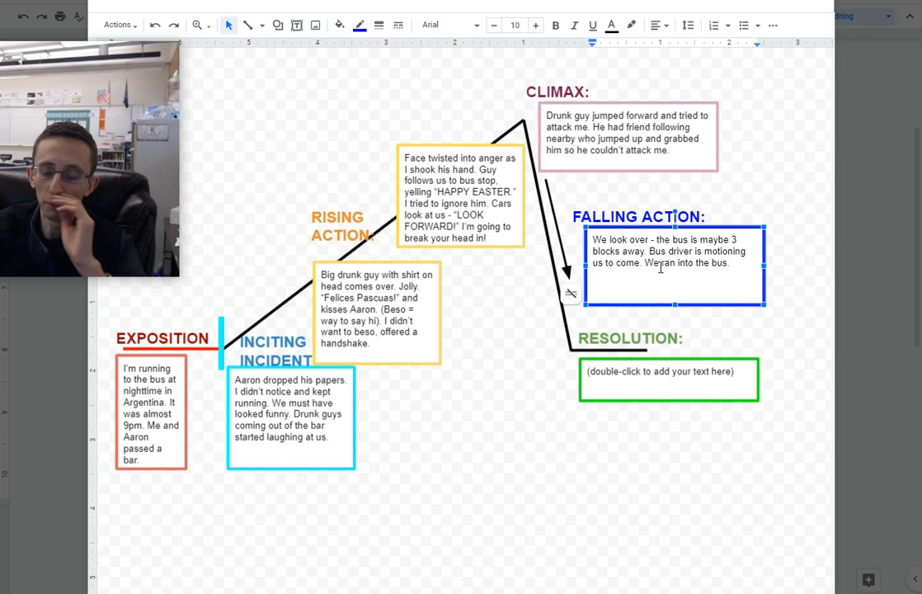
text(I sa)
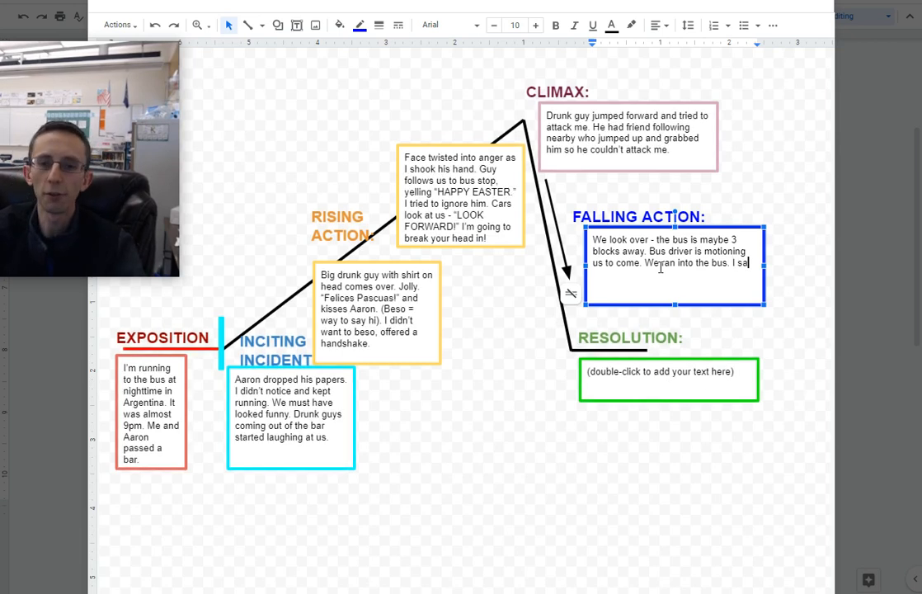
text(down, I realize)
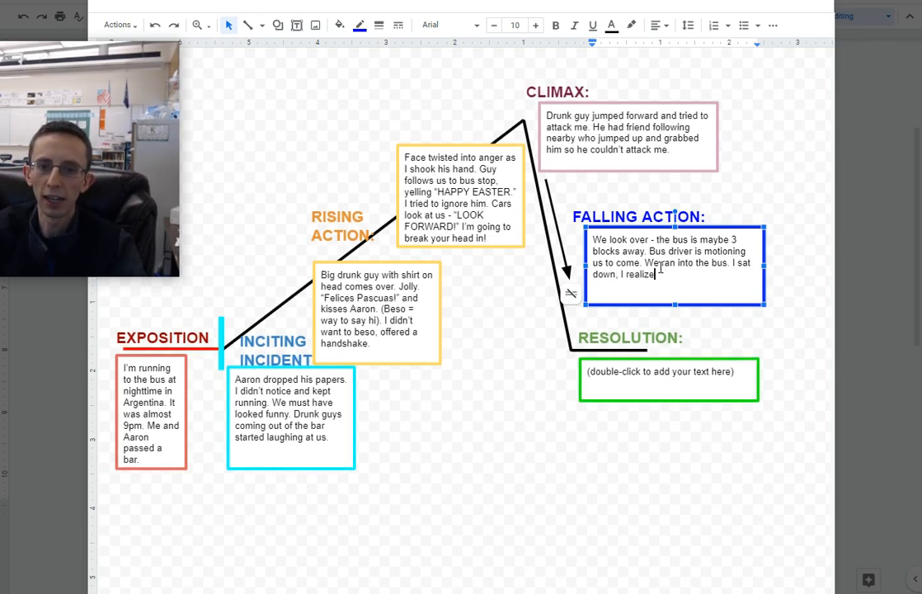
text(... I could've died.)
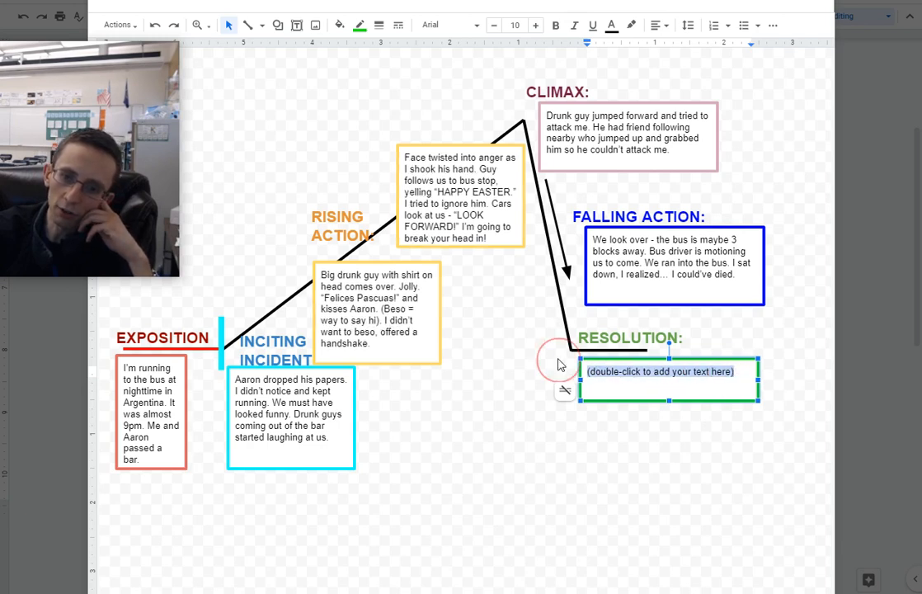
mouse_move(474, 335)
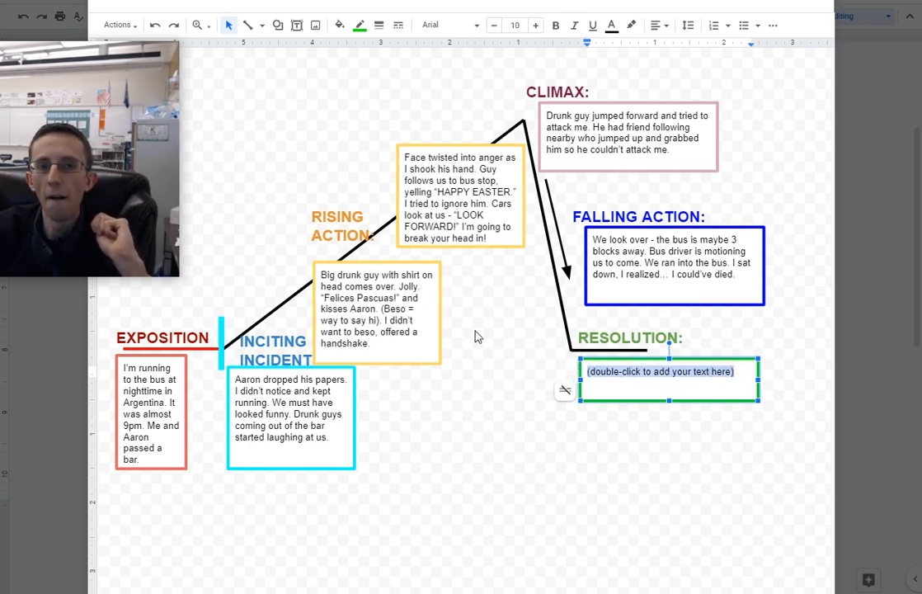
mouse_move(469, 395)
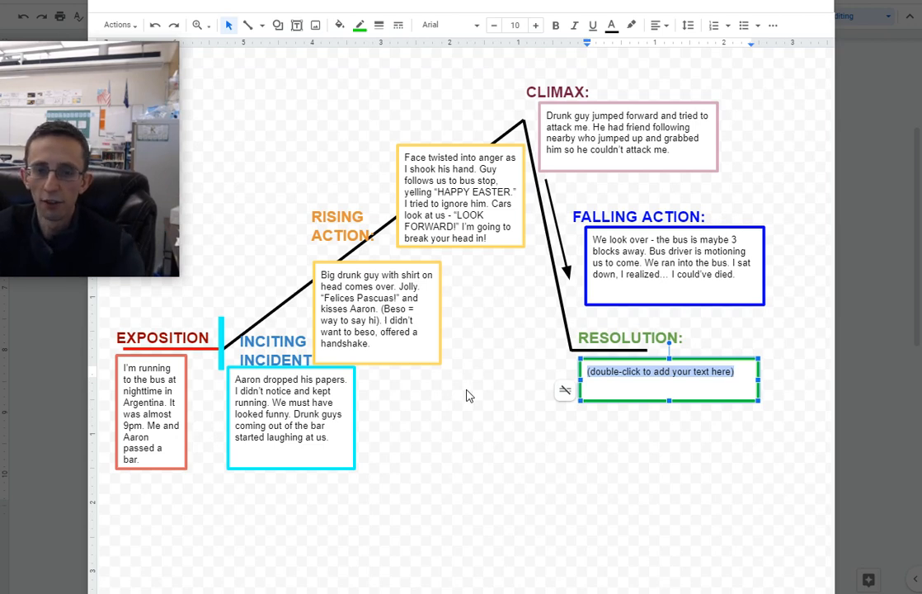
- Type in Resolution 'I learned…, maybe I should've just done beso, or had a decent backup plan.'
text(I learned to respect culture)
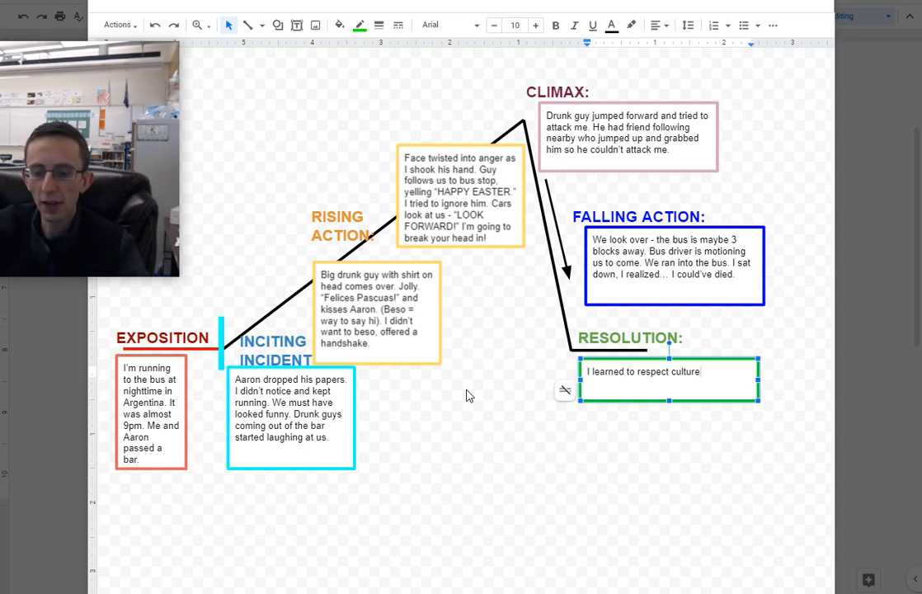
text(Maybe I should've)
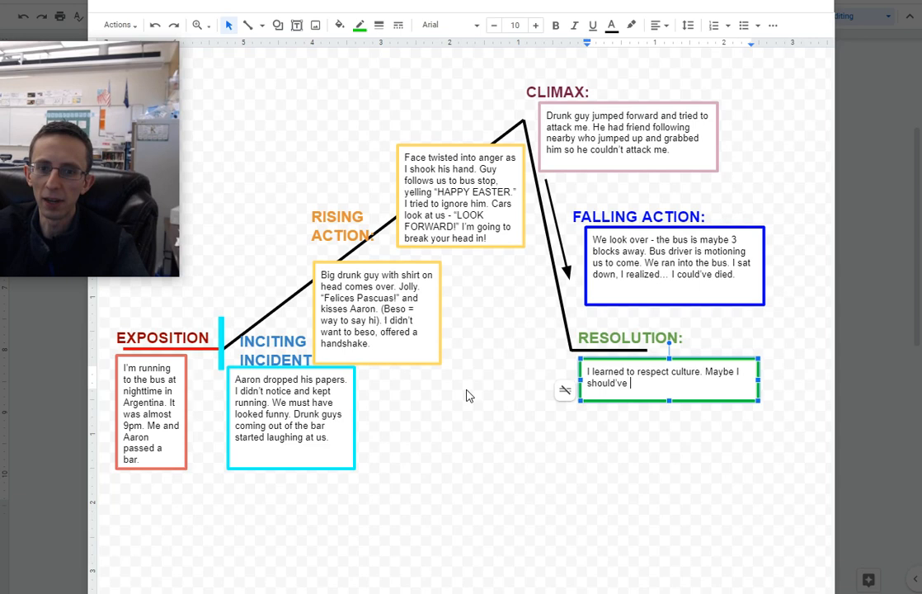
text(just done beso)
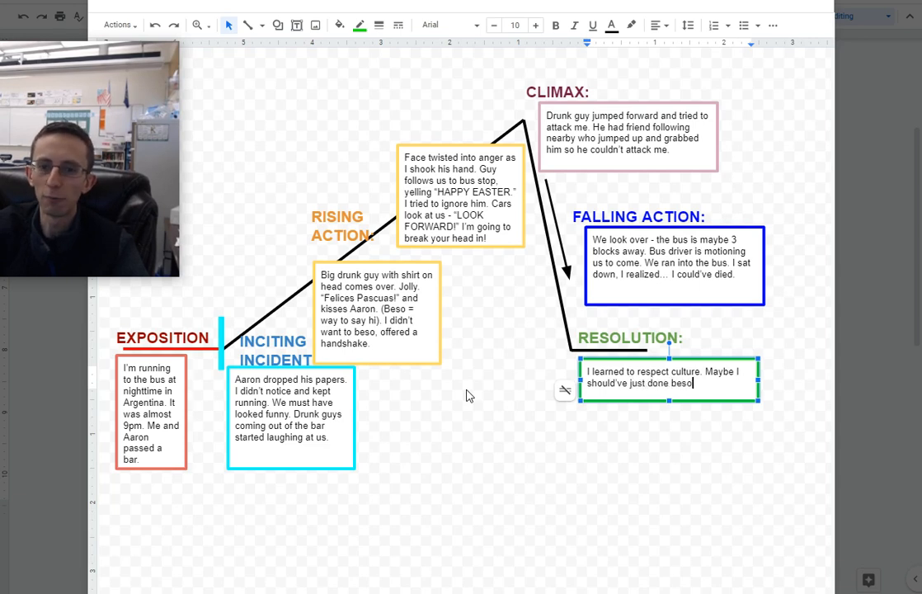
text(,)
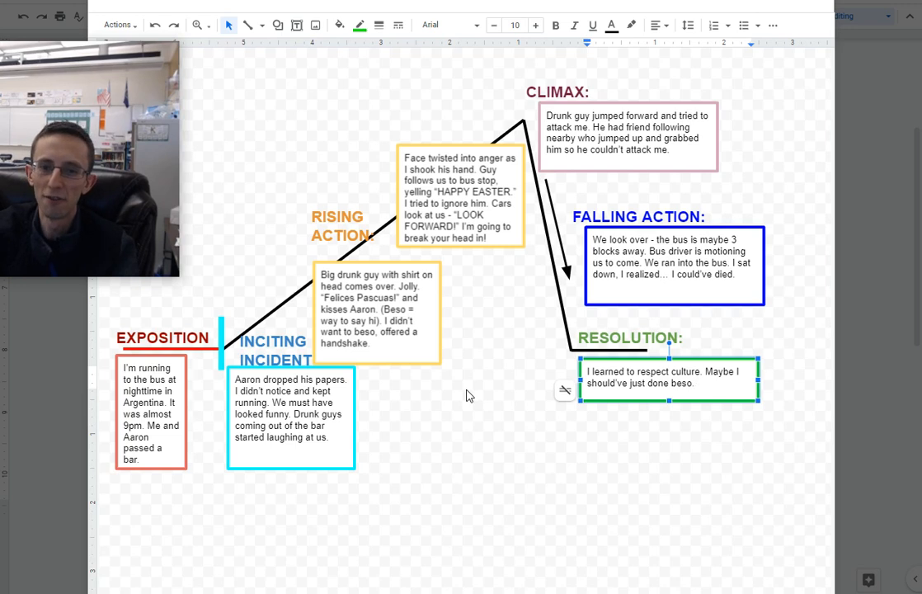
text(Or had)
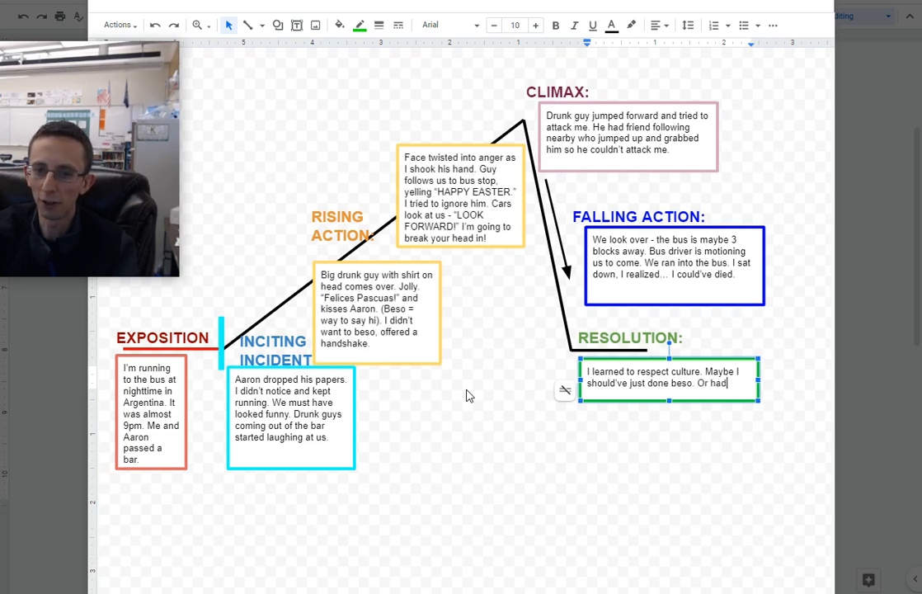
text(decent)
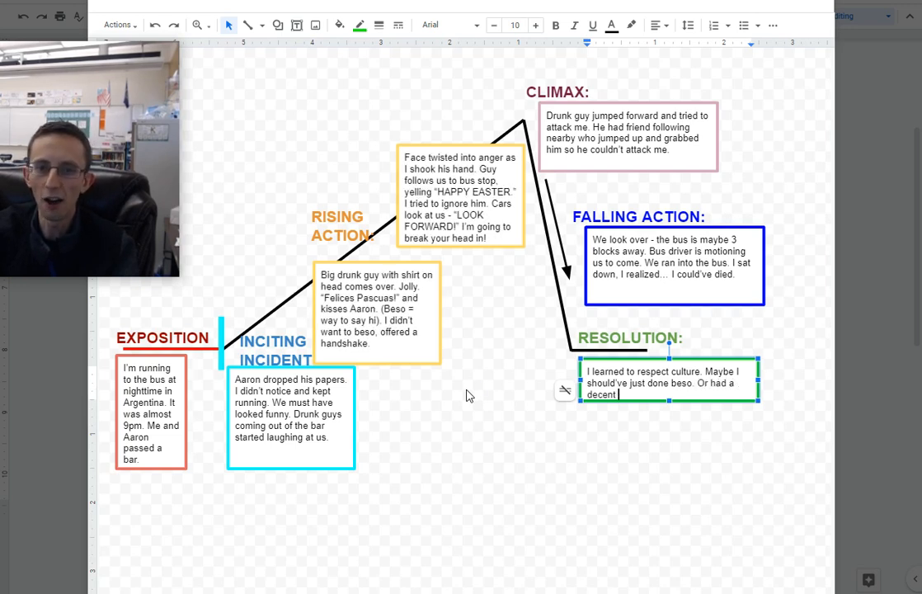
text(backup plan.)
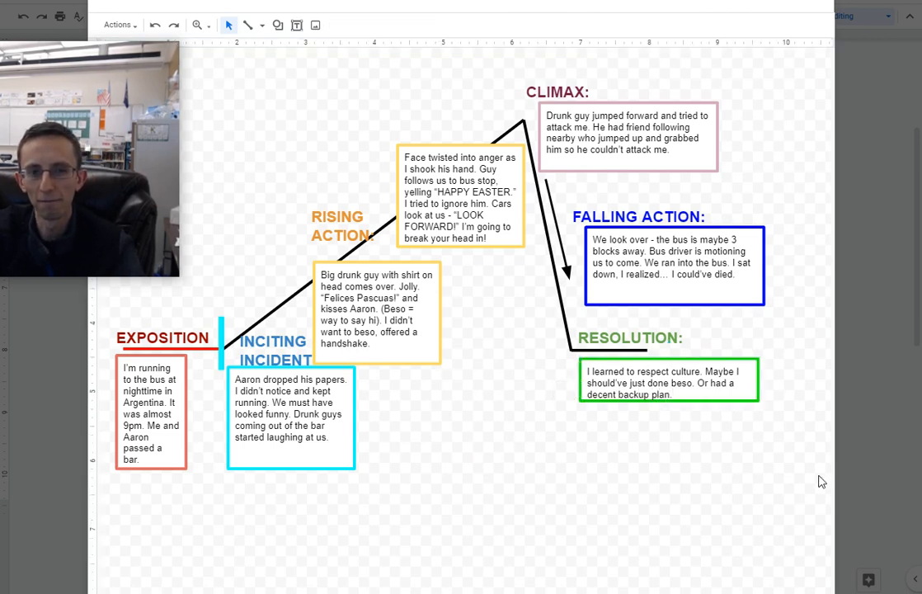
mouse_move(60, 485)
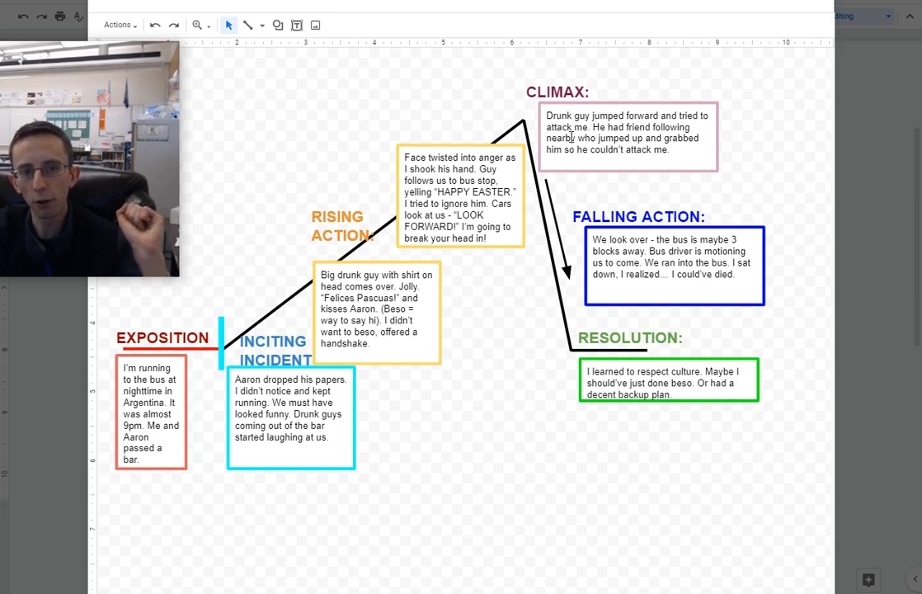
mouse_move(450, 423)
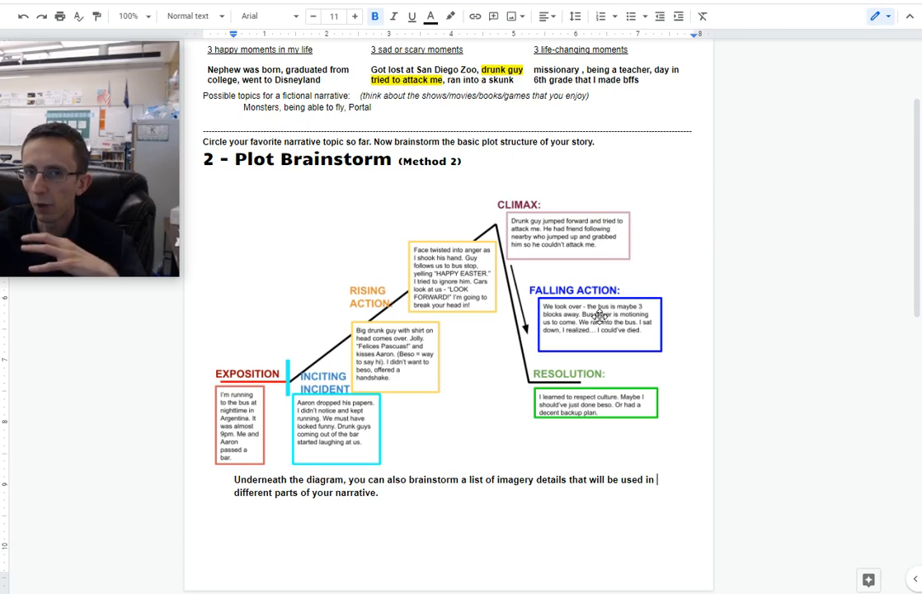
mouse_move(717, 347)
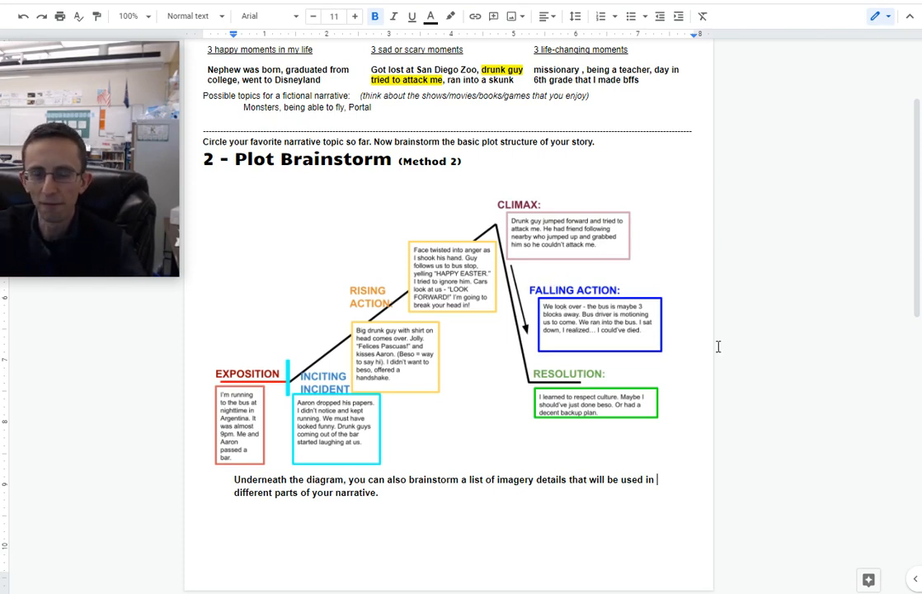